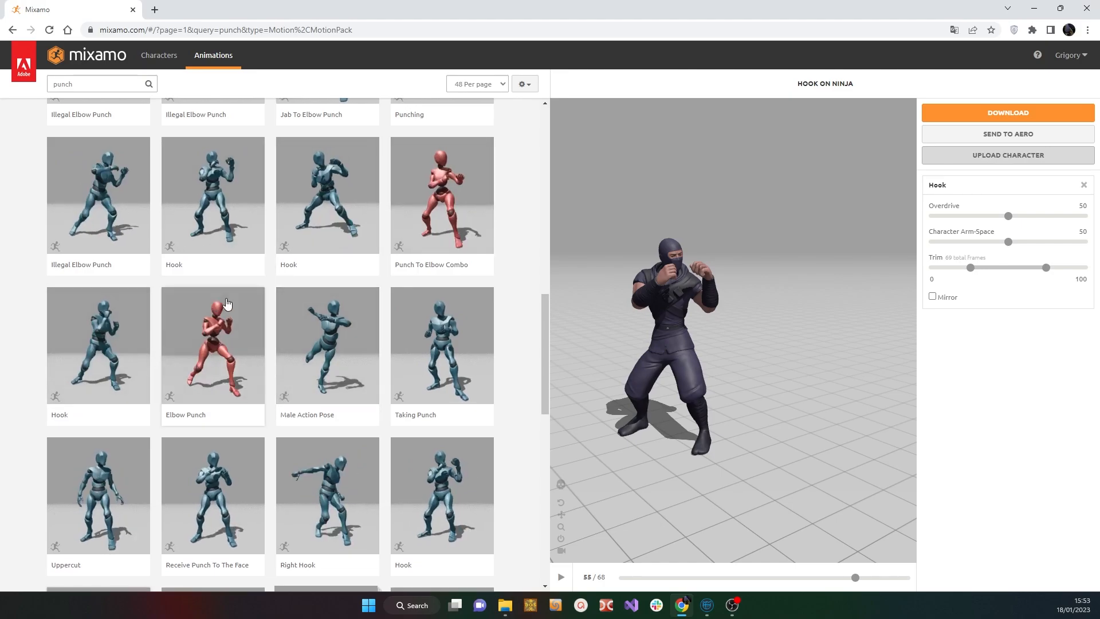
# Load the UE5 SKM Manny Simple sample scene from the Learn samples
pyautogui.scroll(-3)
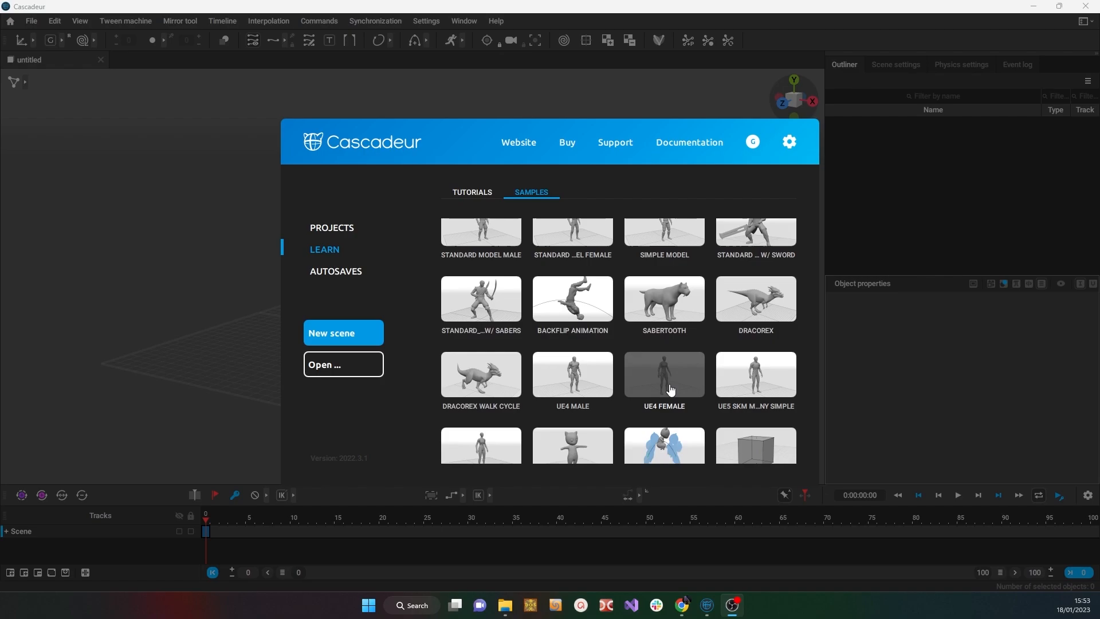
pyautogui.click(663, 374)
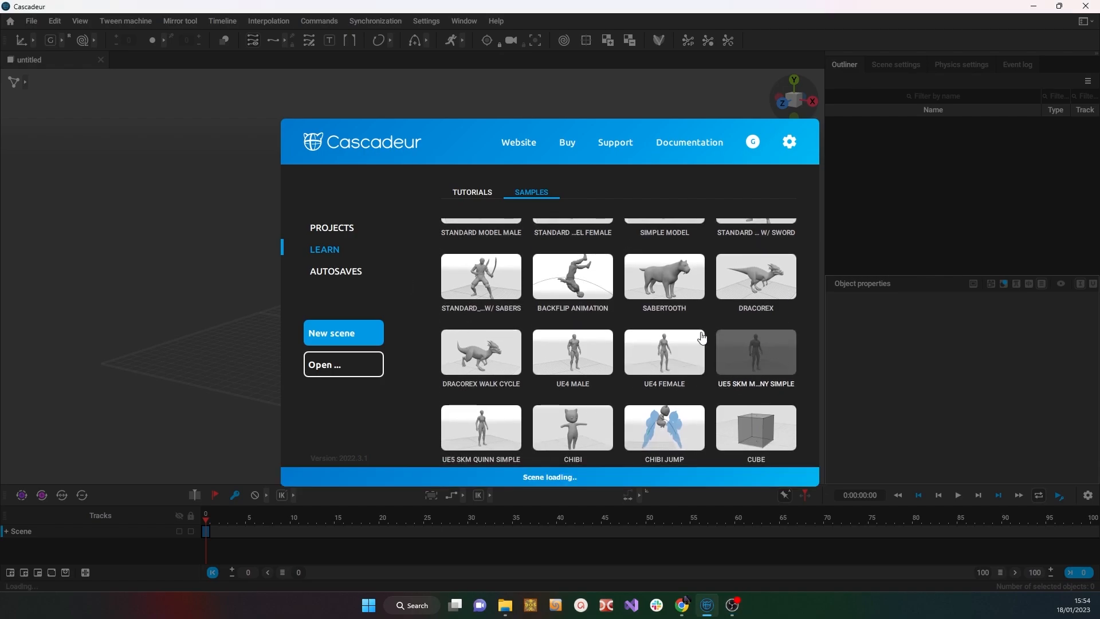
pyautogui.moveTo(767, 343)
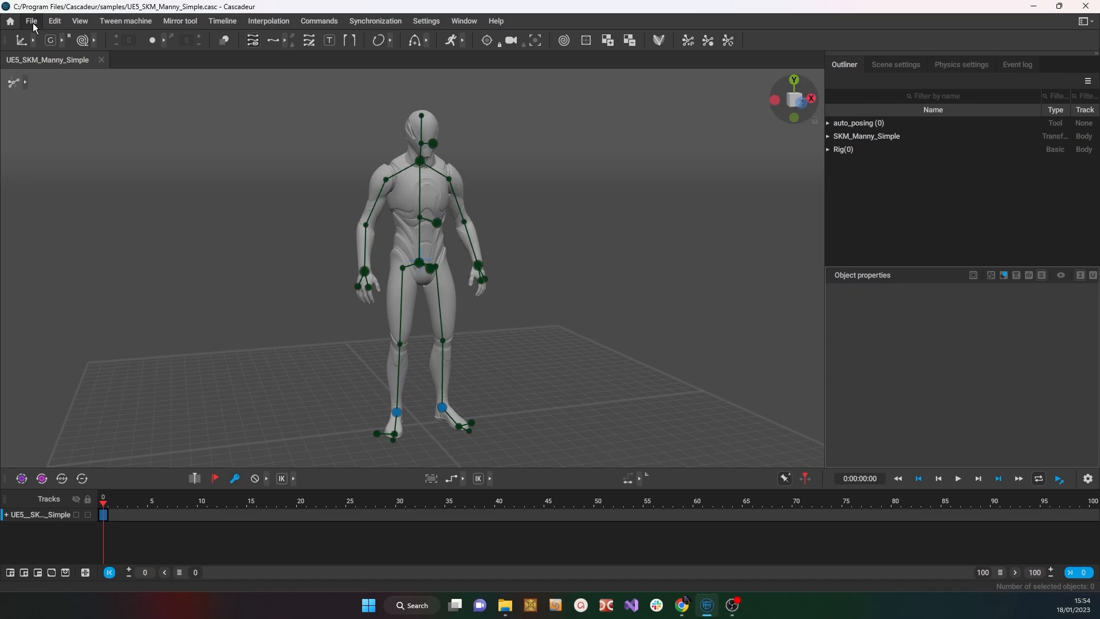
# Export the whole scene as FBX into the Mixamo folder under the name UE5
pyautogui.click(31, 20)
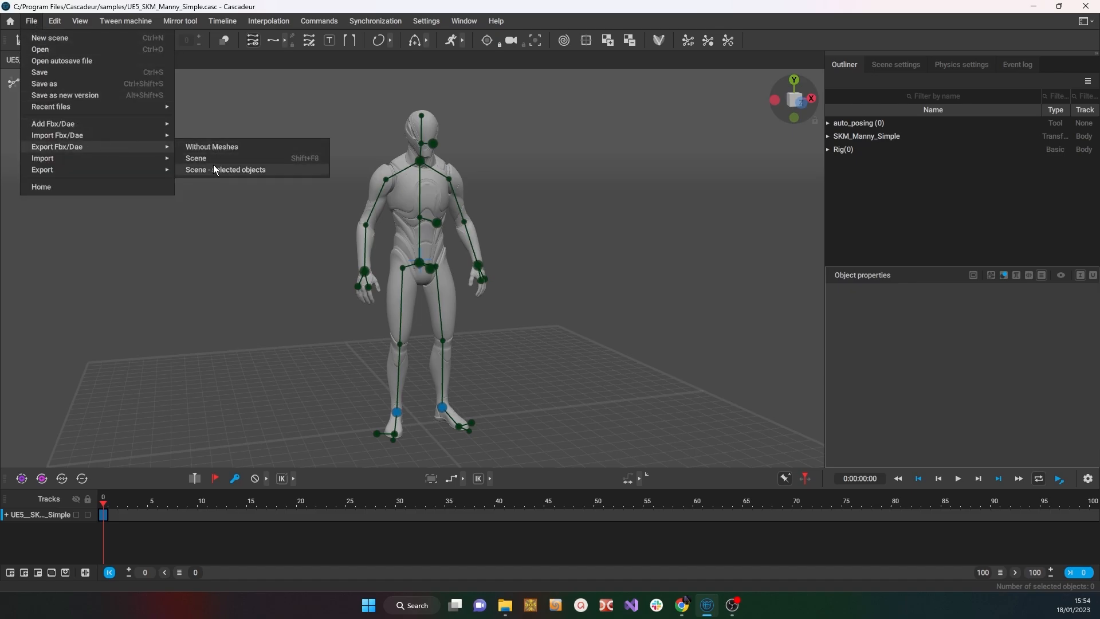
pyautogui.moveTo(204, 158)
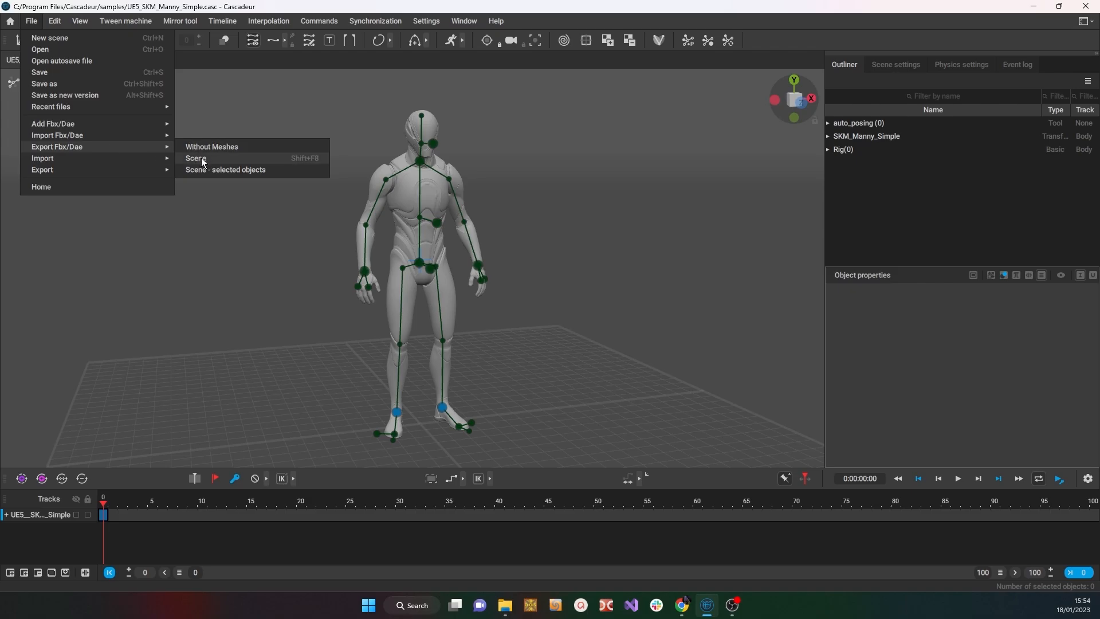
pyautogui.click(195, 158)
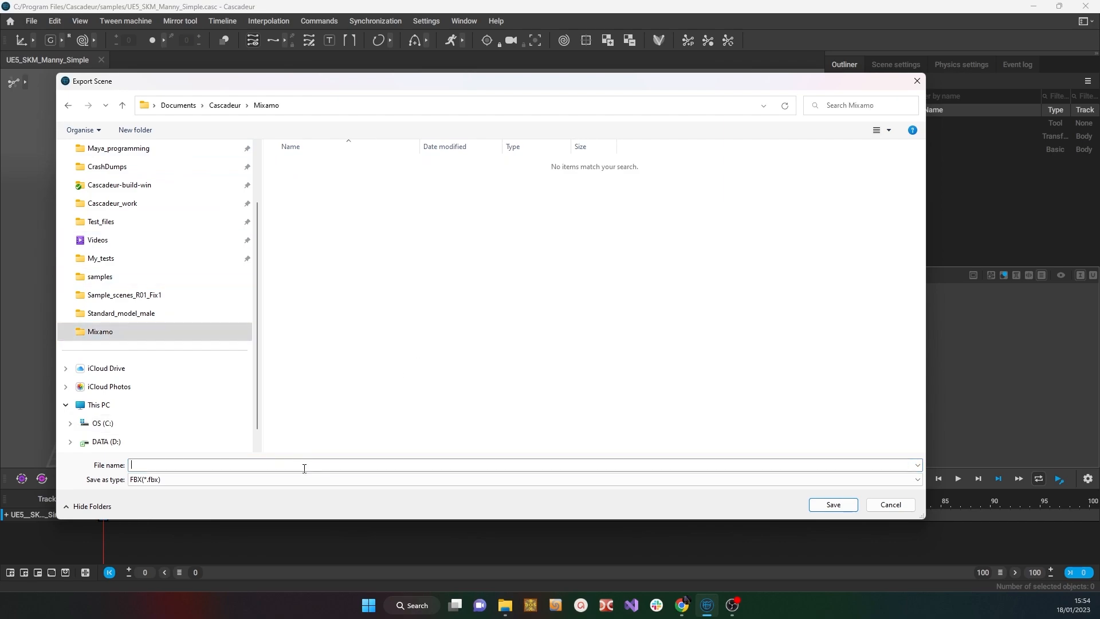
pyautogui.write('U')
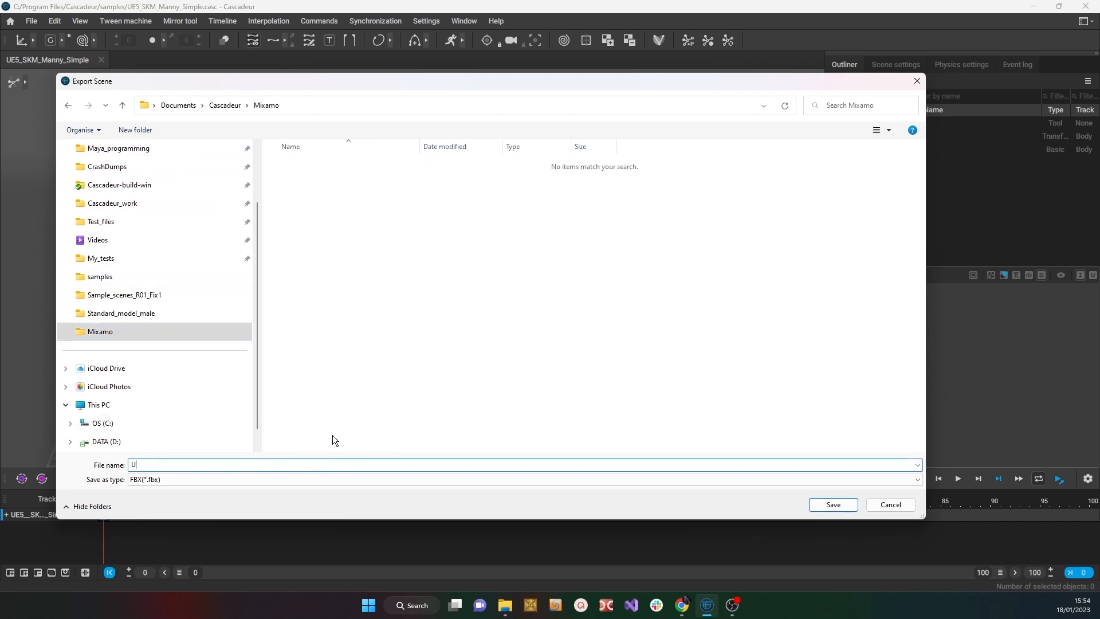
pyautogui.write('E')
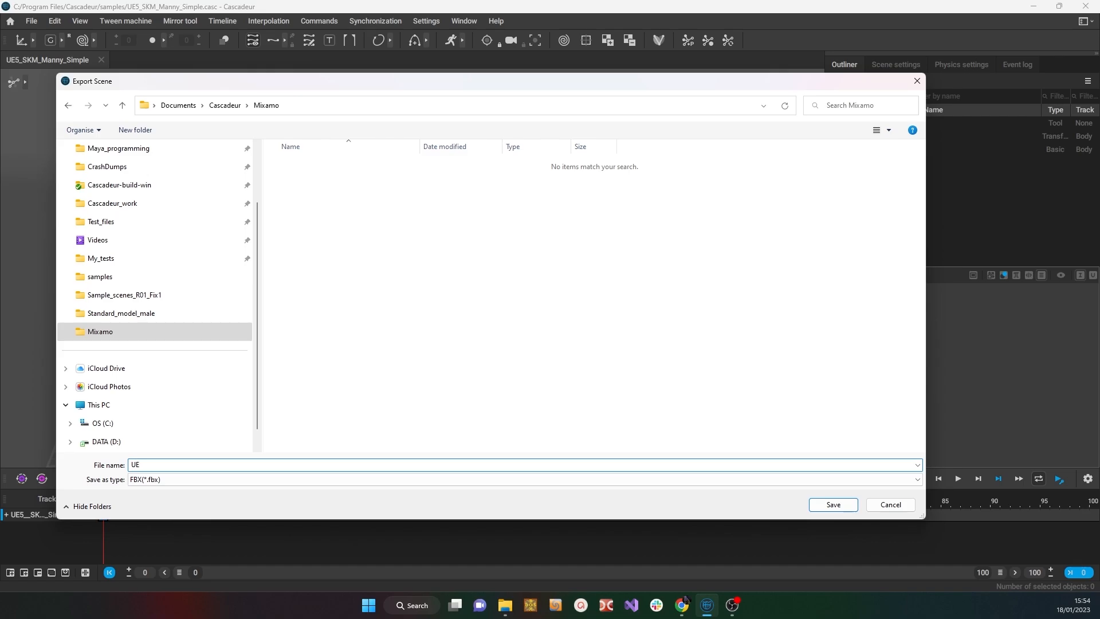
pyautogui.write('5')
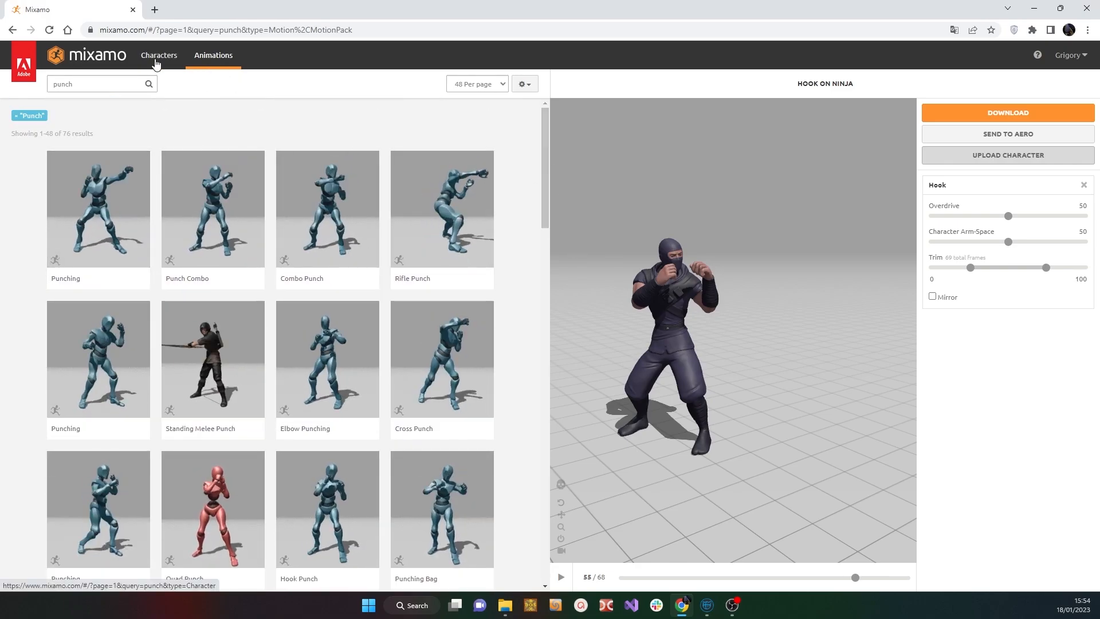
# Browse Mixamo's characters, then preview the Punching combat animation on the ninja
pyautogui.click(158, 55)
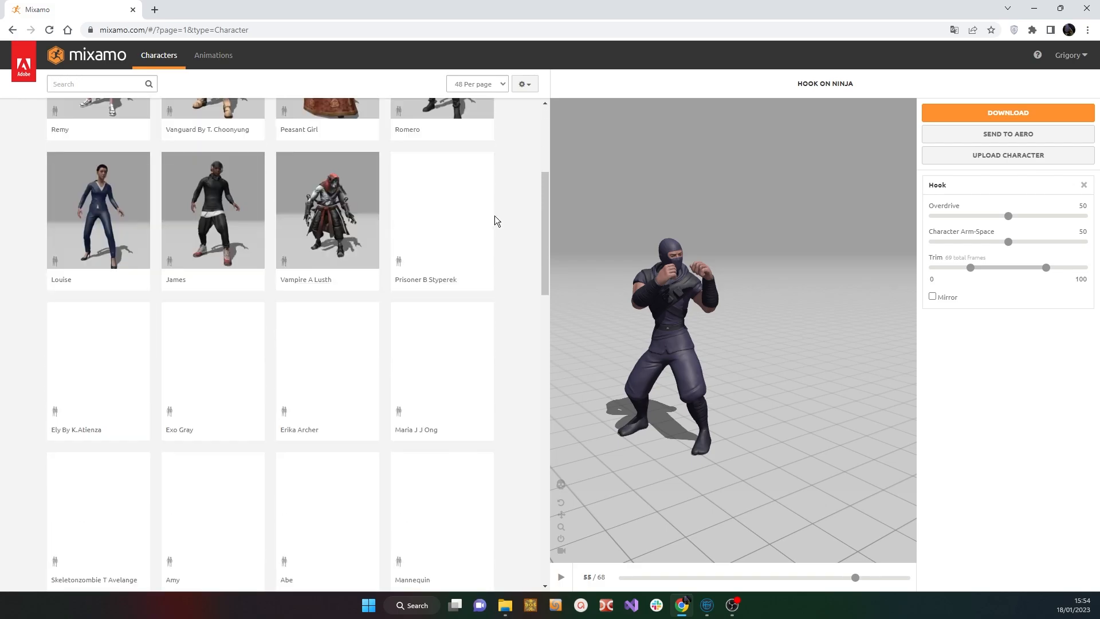
pyautogui.scroll(-3)
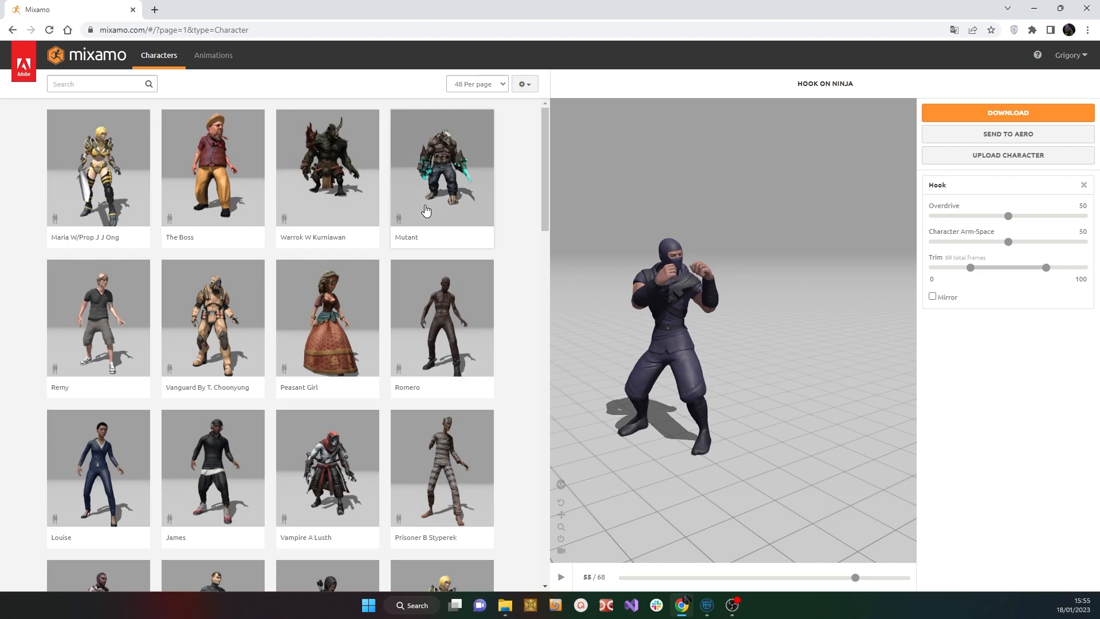
pyautogui.click(213, 55)
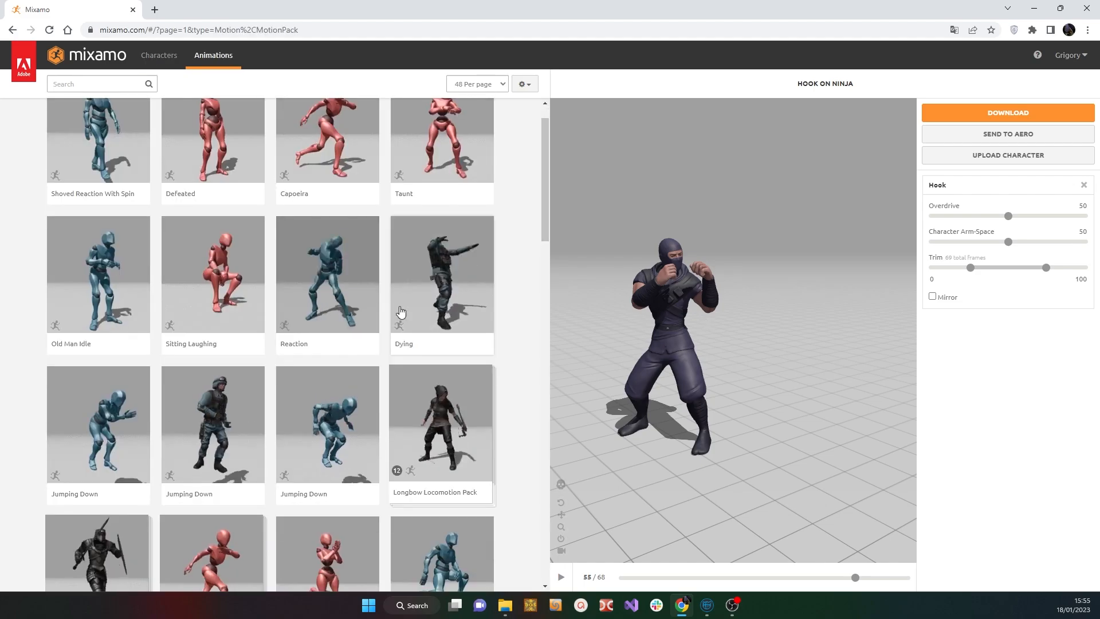
pyautogui.scroll(-3)
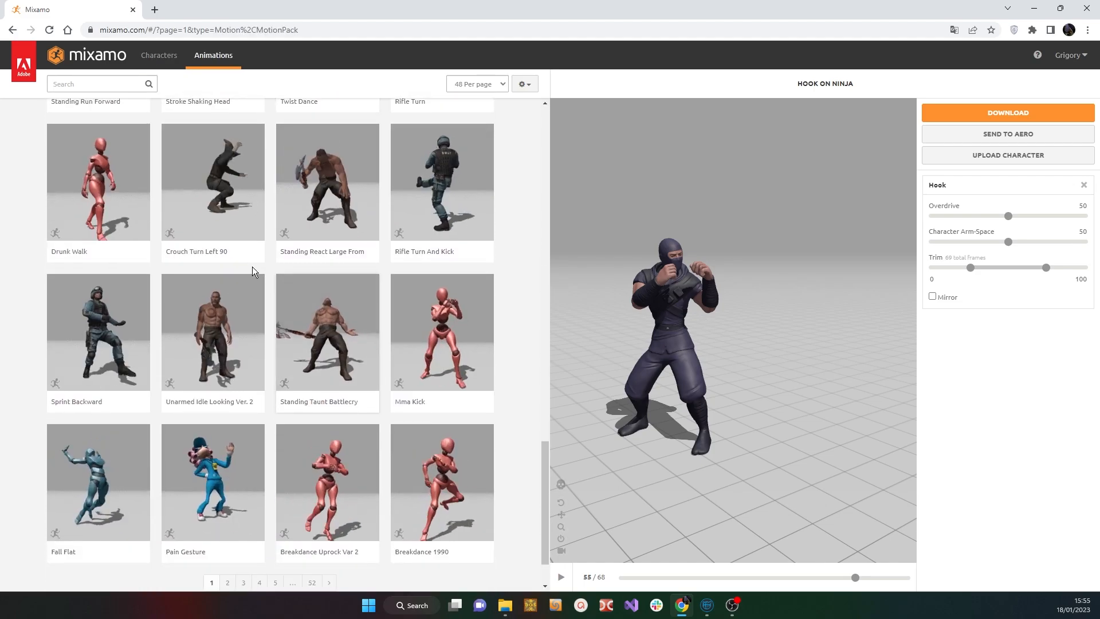
pyautogui.click(326, 264)
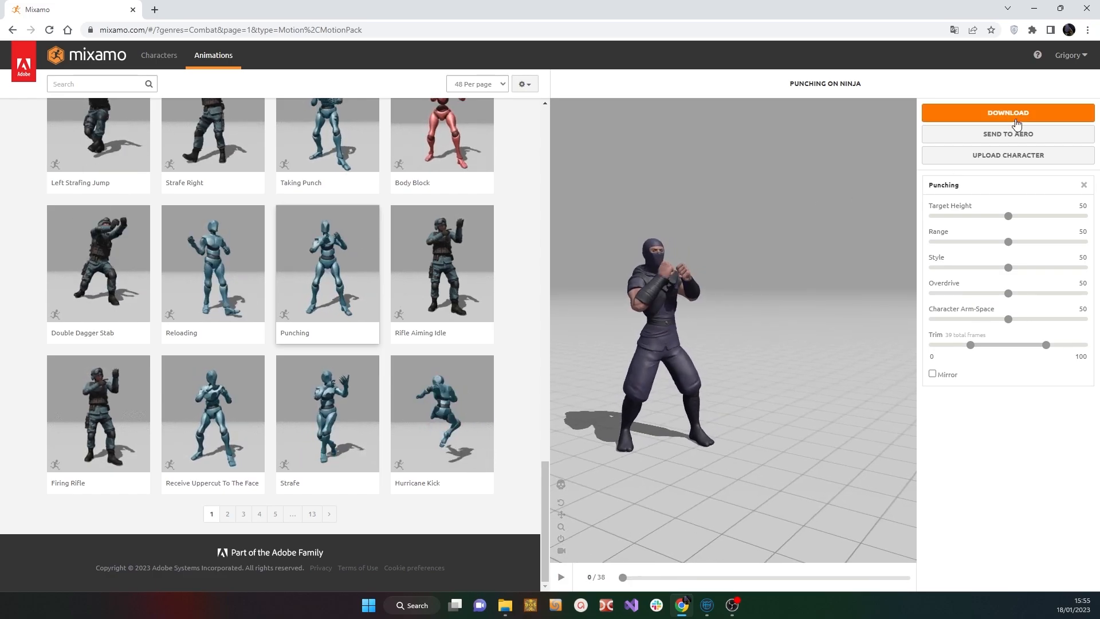
pyautogui.moveTo(1012, 158)
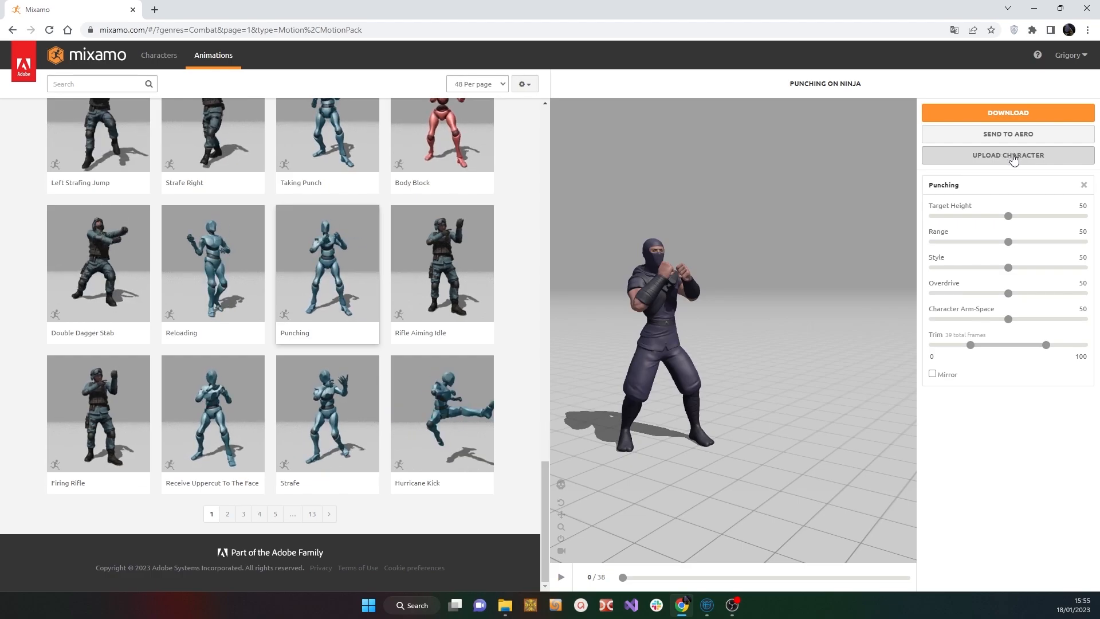
# Upload the UE5 FBX character, inspect the auto-rig and accept it as the new character
pyautogui.click(1007, 154)
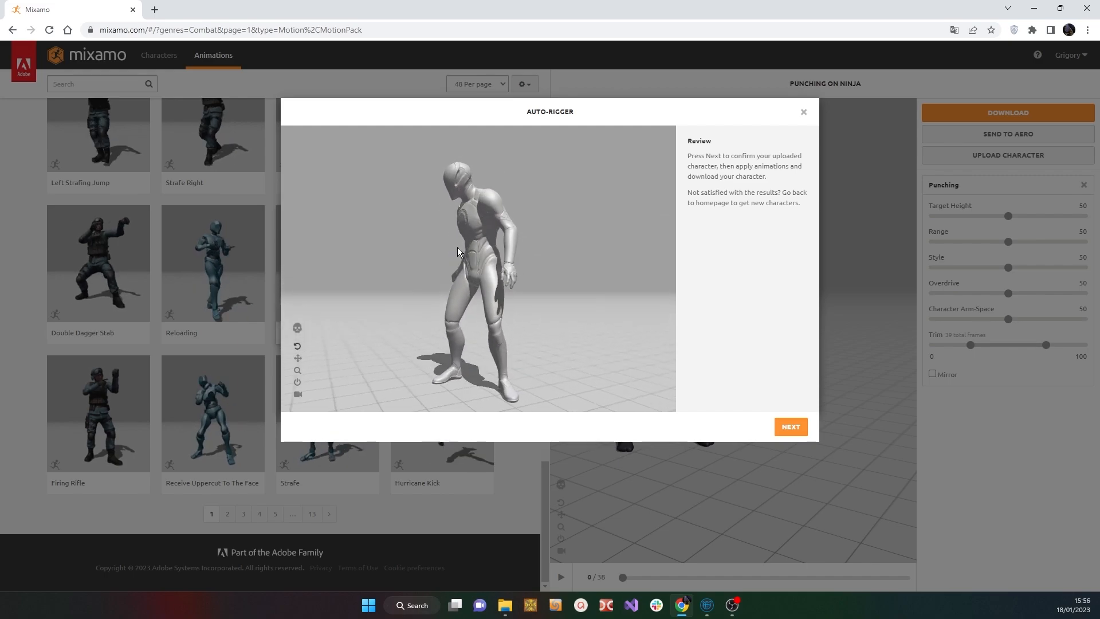
pyautogui.moveTo(457, 252); pyautogui.dragTo(482, 298)
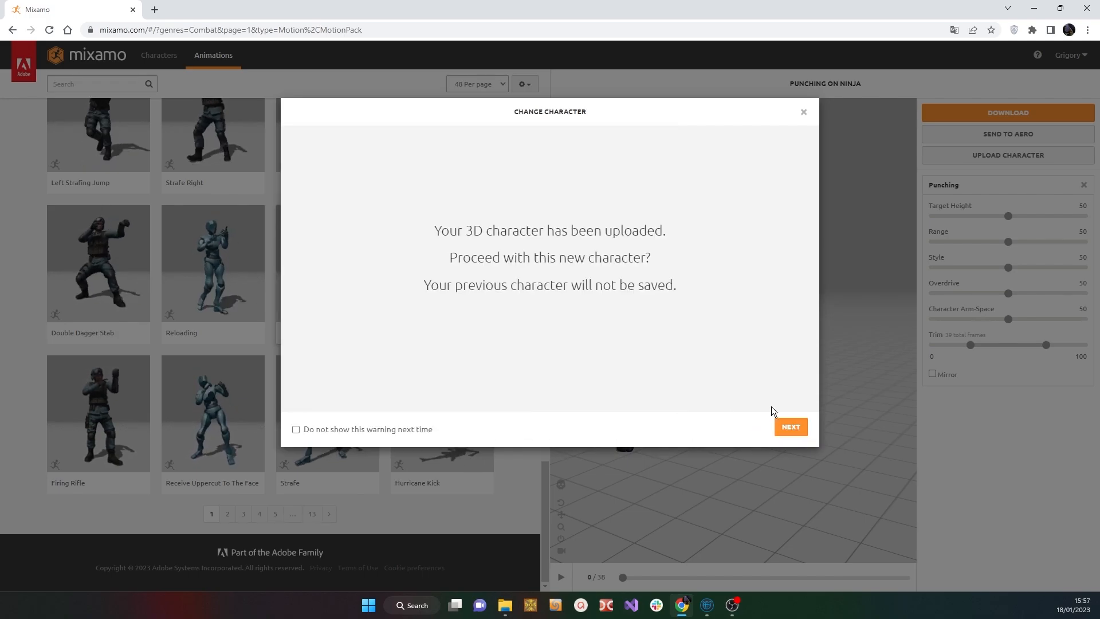
pyautogui.click(789, 426)
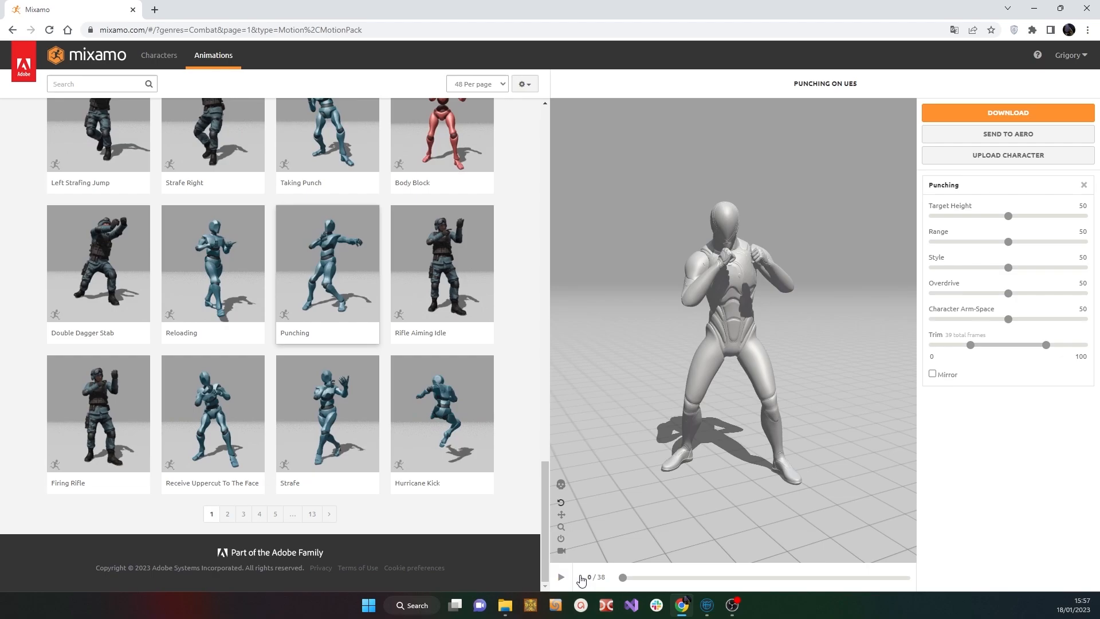
# Play the Punching animation on the uploaded Manny character
pyautogui.click(560, 578)
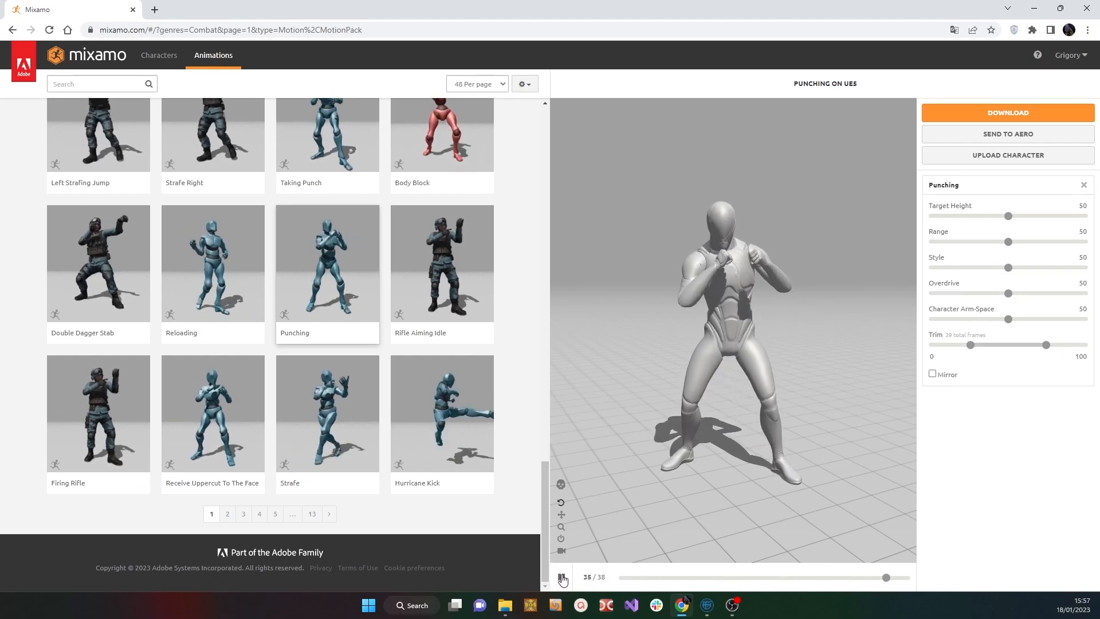
pyautogui.click(560, 577)
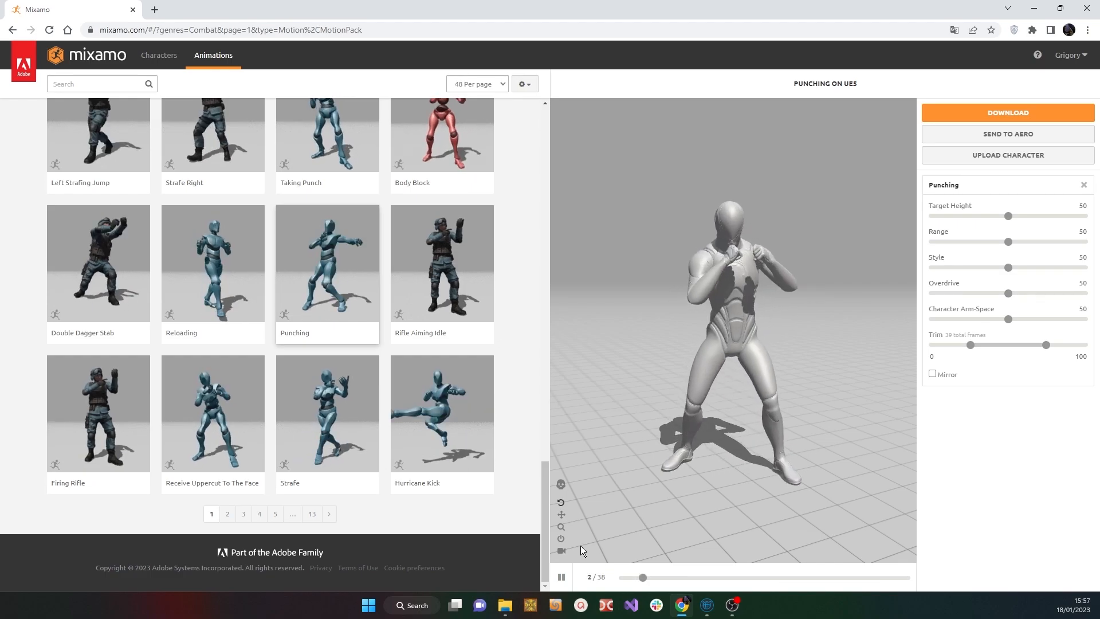
pyautogui.click(227, 514)
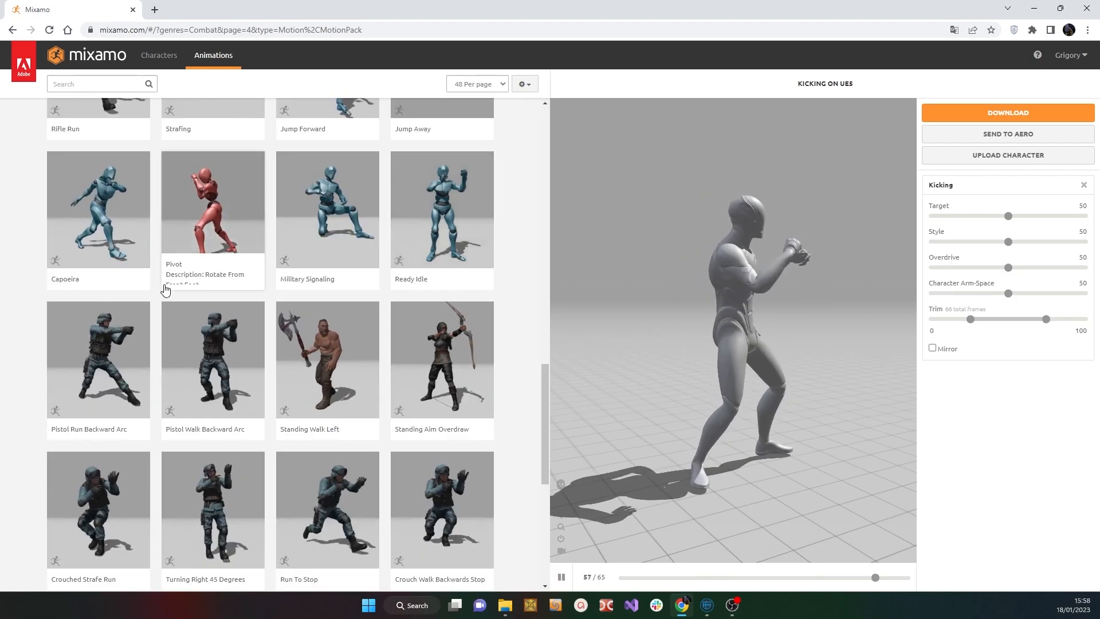
# Apply the Capoeira animation to Manny and scrub through its frames
pyautogui.click(98, 208)
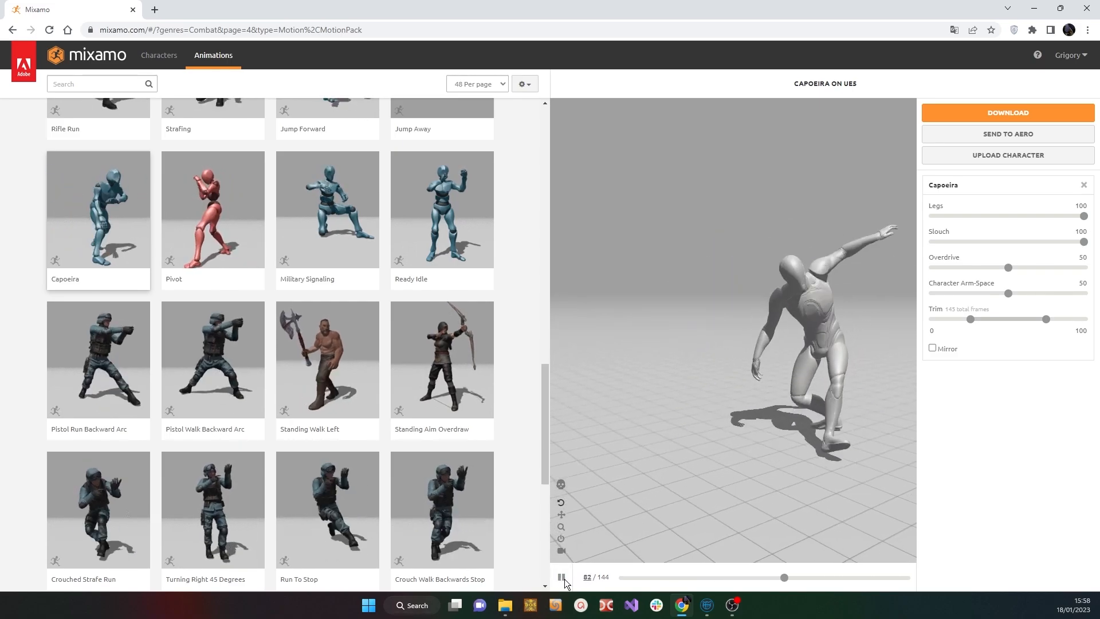
pyautogui.click(561, 576)
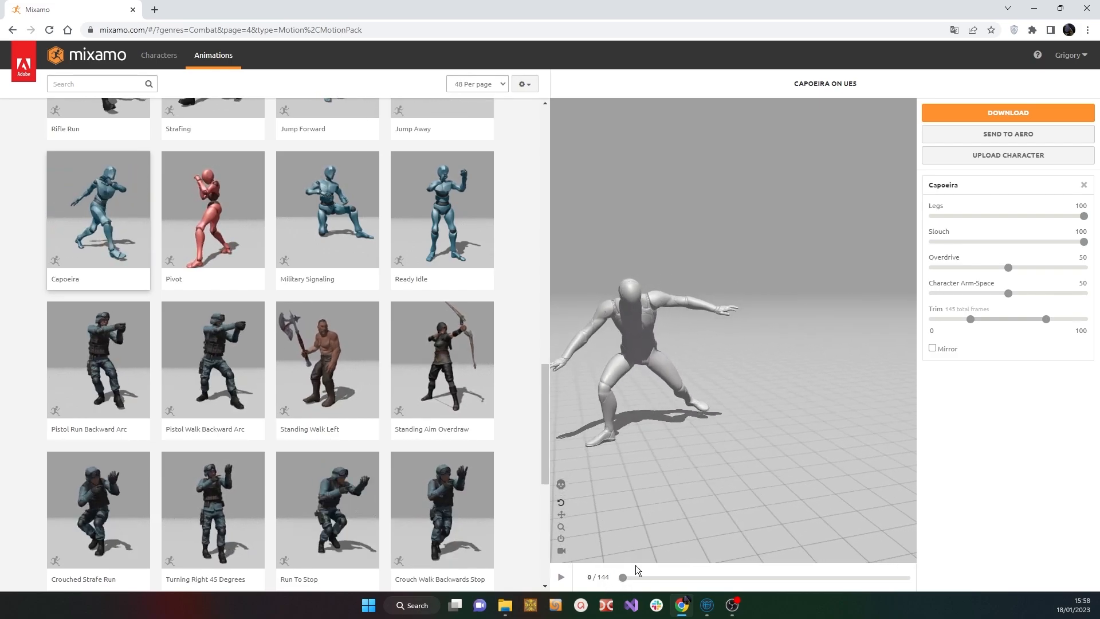
pyautogui.moveTo(623, 577); pyautogui.dragTo(697, 577)
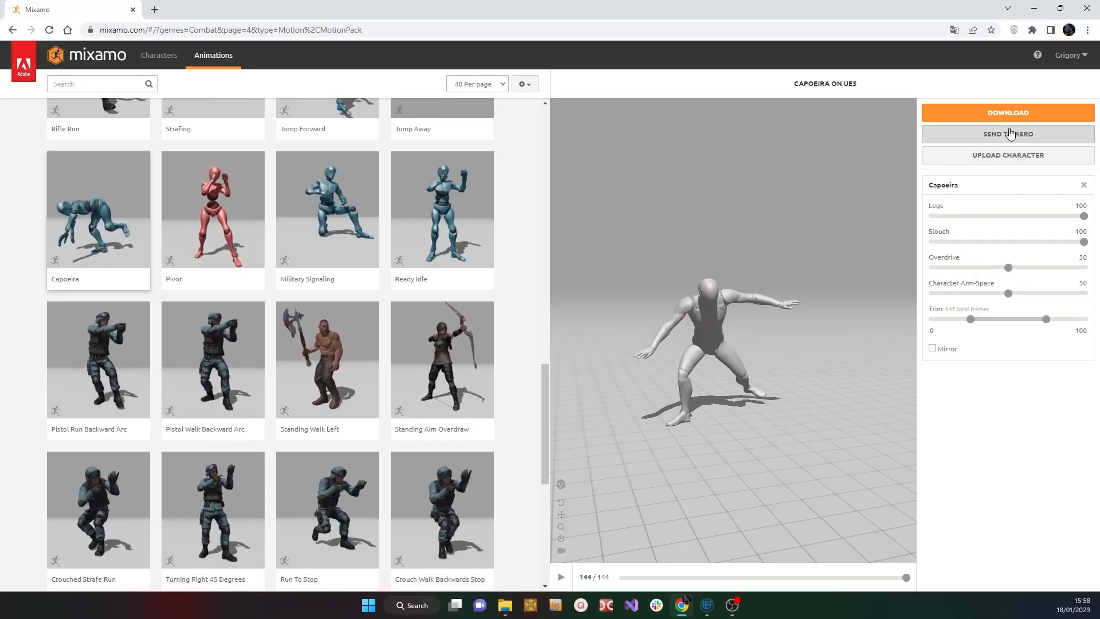
# Bring up Capoeira's download settings and review the Skin option
pyautogui.click(1007, 112)
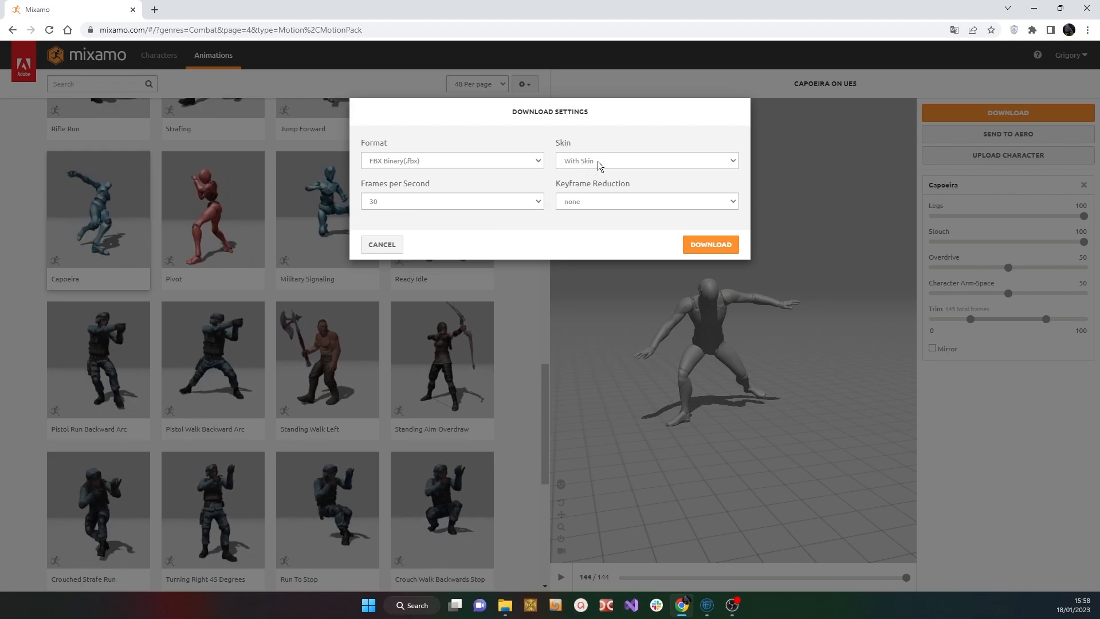
pyautogui.click(644, 161)
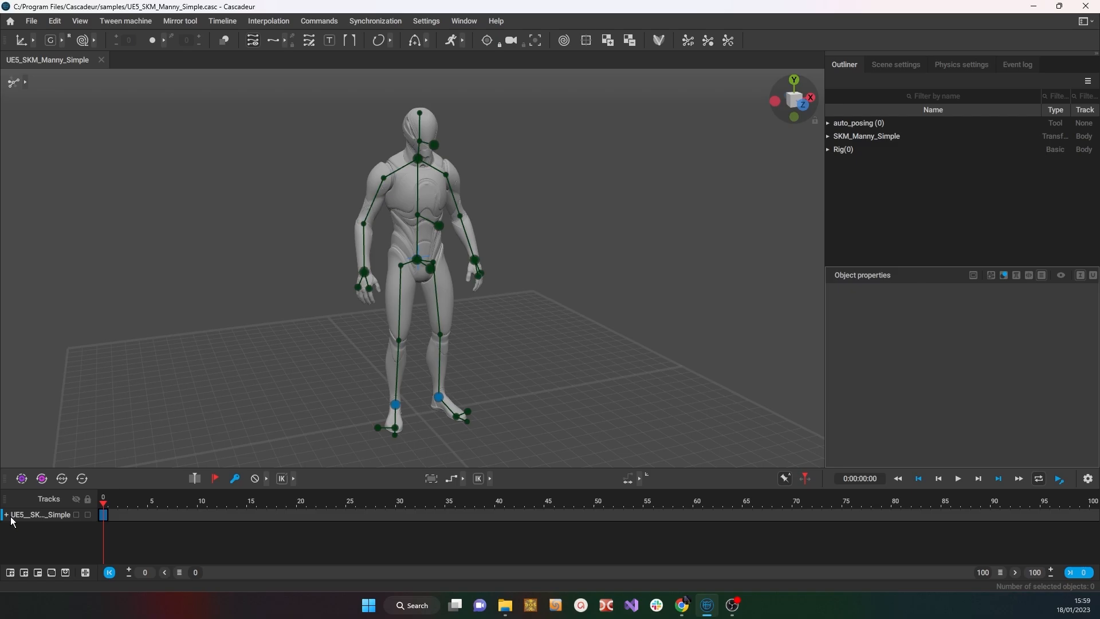
# Expand the Manny track into its Body, Head, Legs and Arms sub-tracks
pyautogui.click(5, 515)
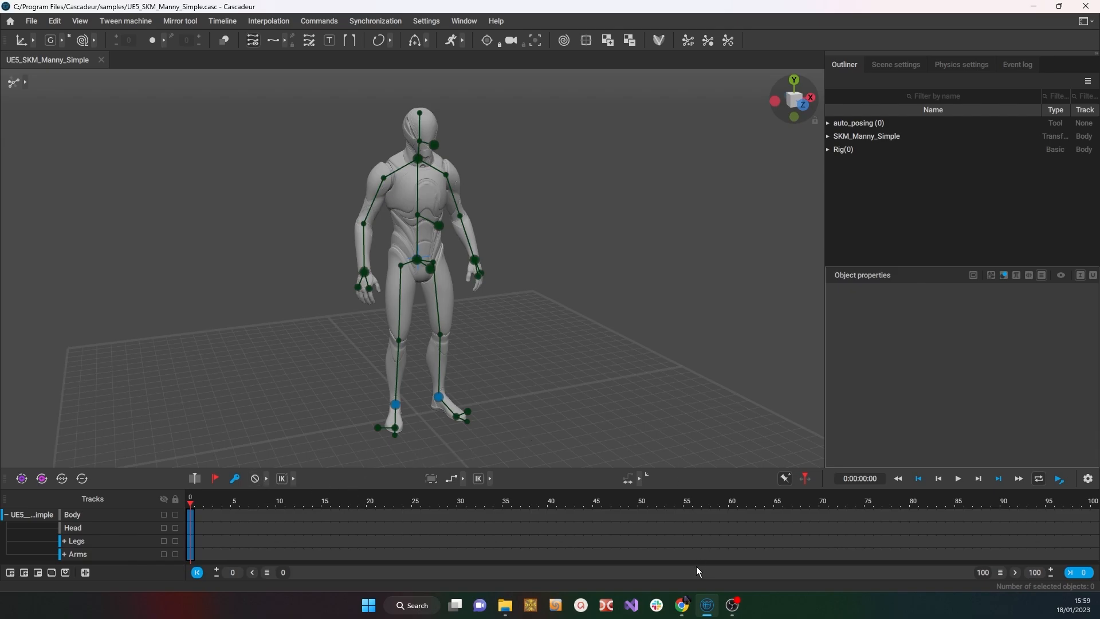
pyautogui.moveTo(624, 233)
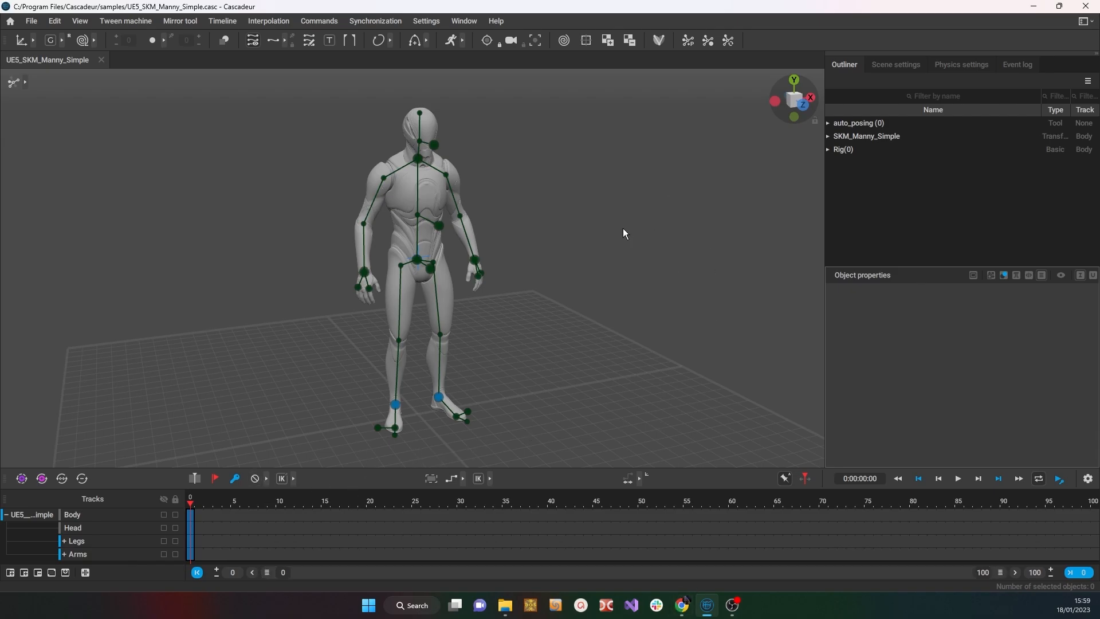
pyautogui.moveTo(686, 274)
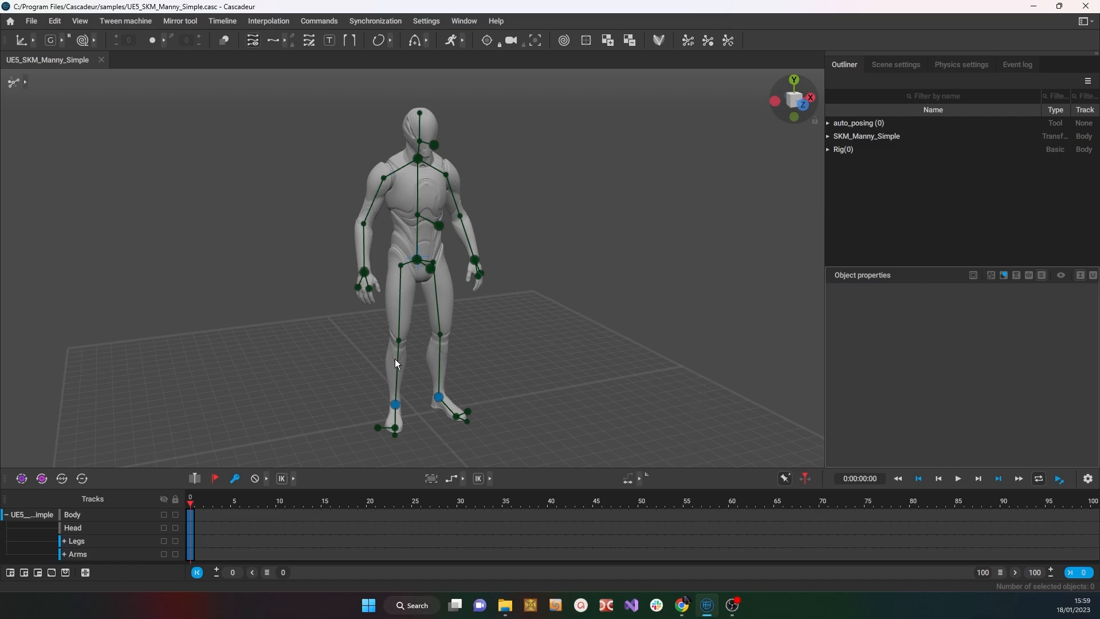
pyautogui.moveTo(396, 400)
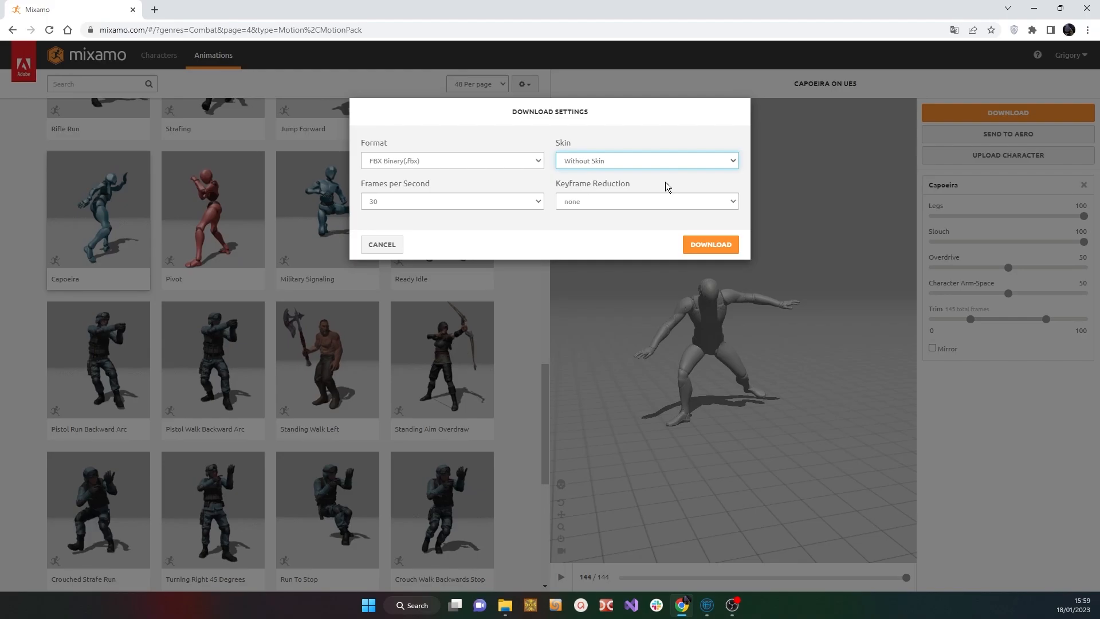
pyautogui.moveTo(634, 211)
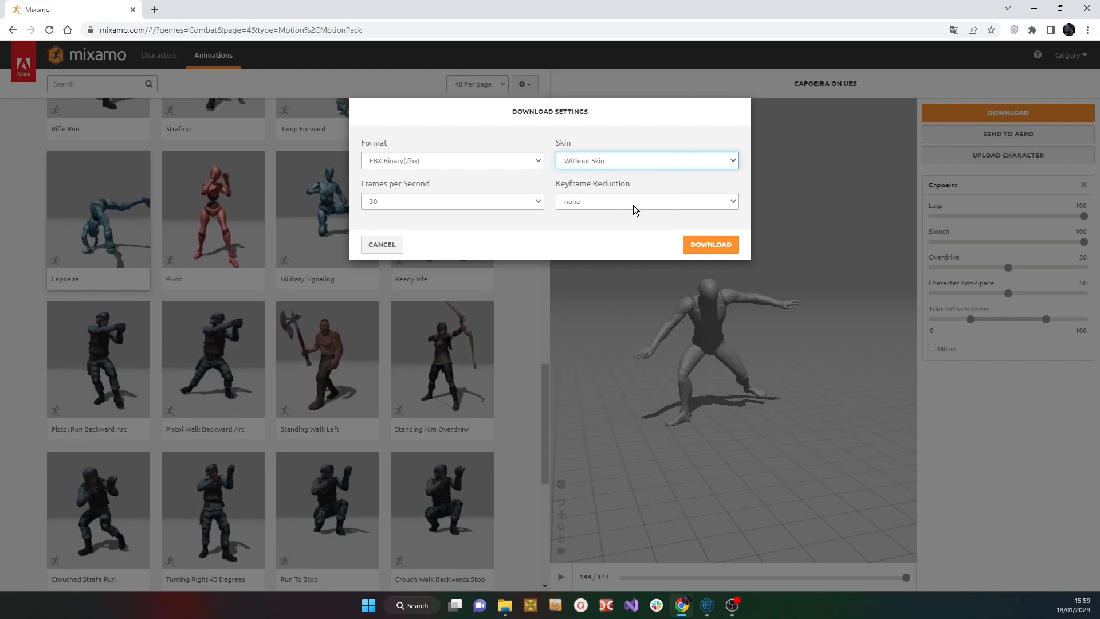
# Download Capoeira as FBX Binary, without skin, at 30 fps
pyautogui.click(709, 244)
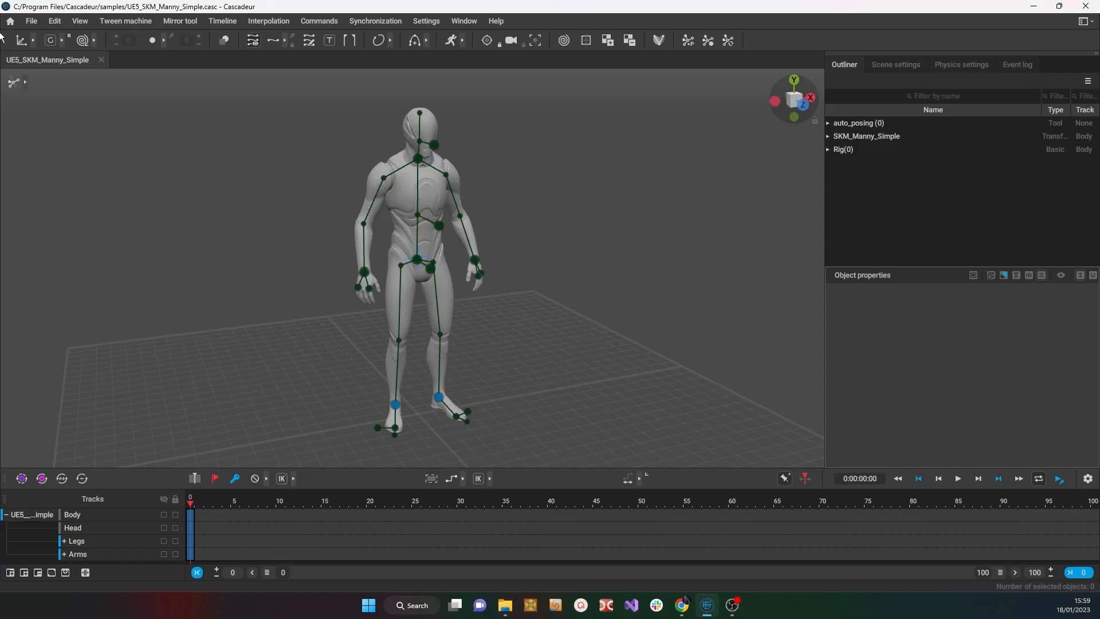
# Start a new empty scene for importing Capoeira.fbx
pyautogui.click(31, 20)
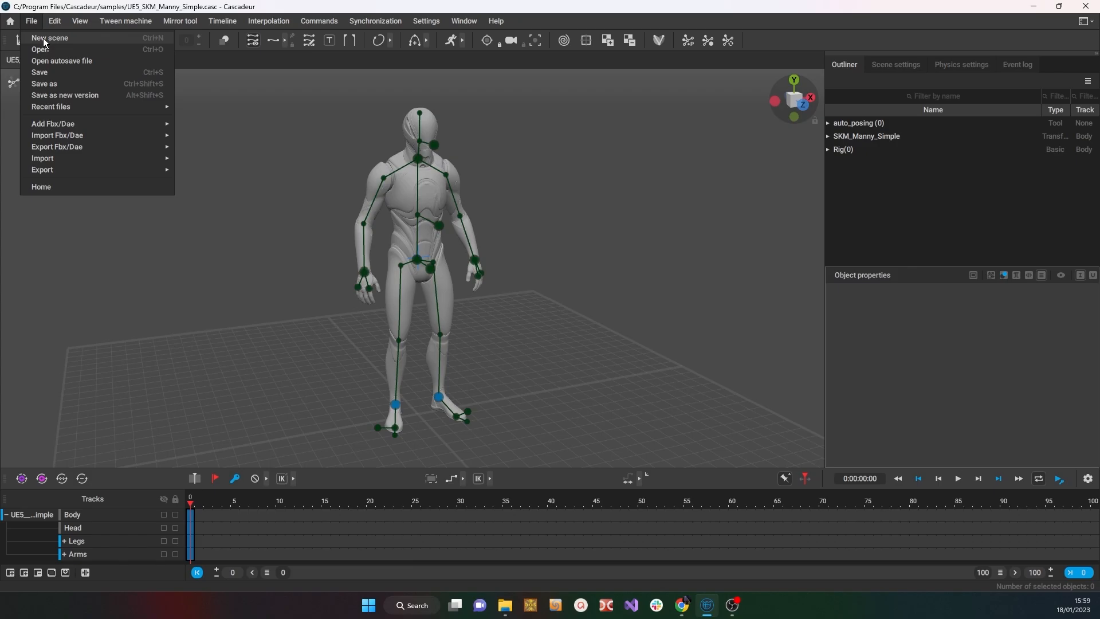
pyautogui.moveTo(313, 345)
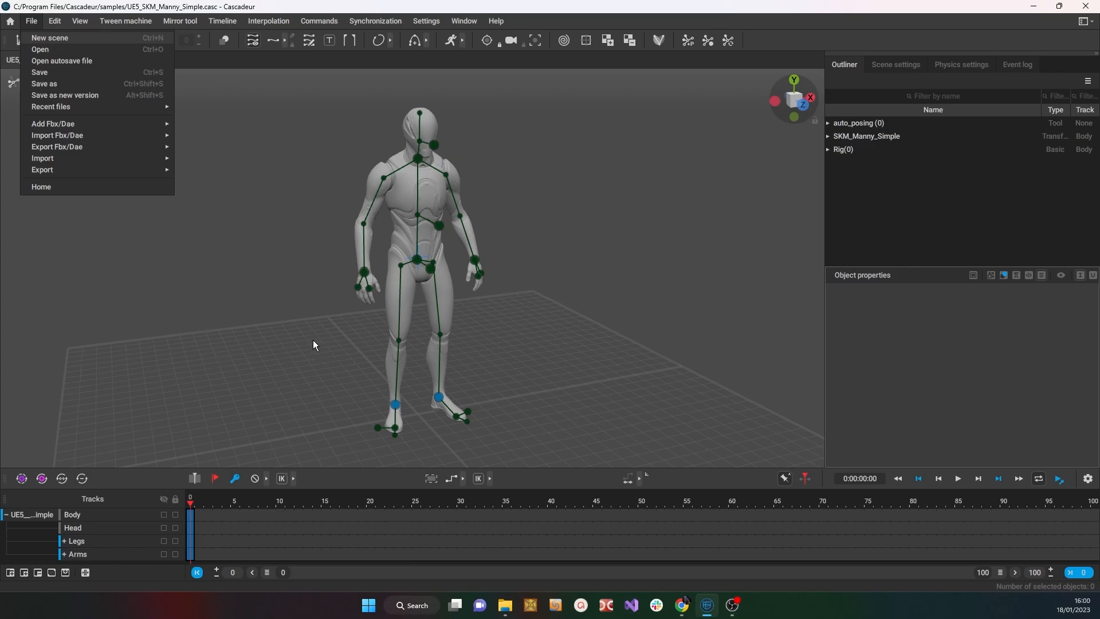
pyautogui.click(49, 37)
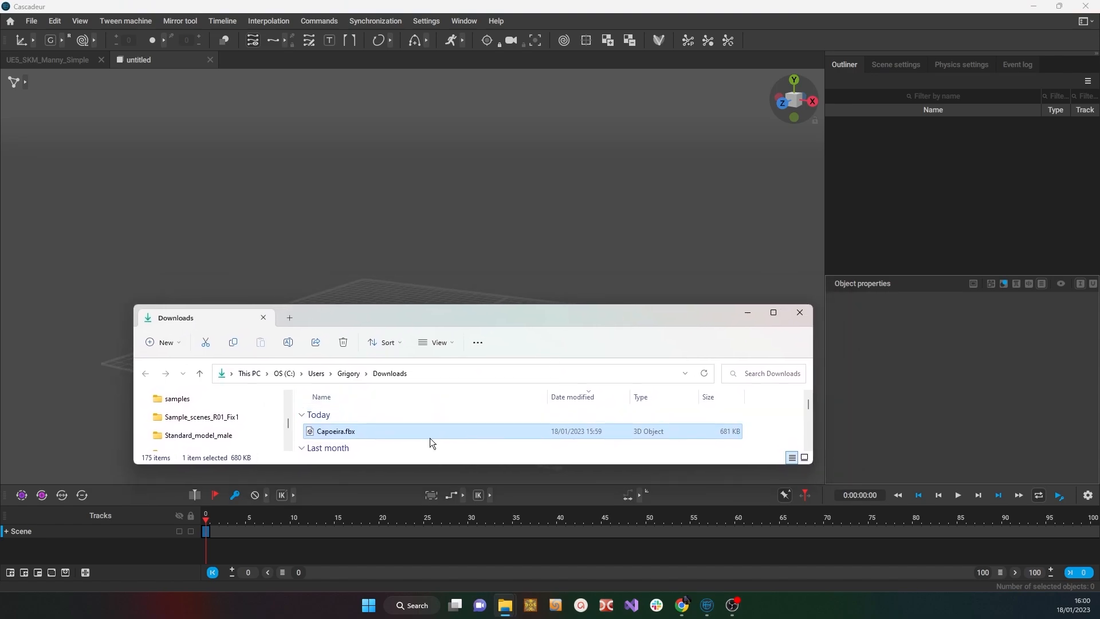
pyautogui.moveTo(733, 293)
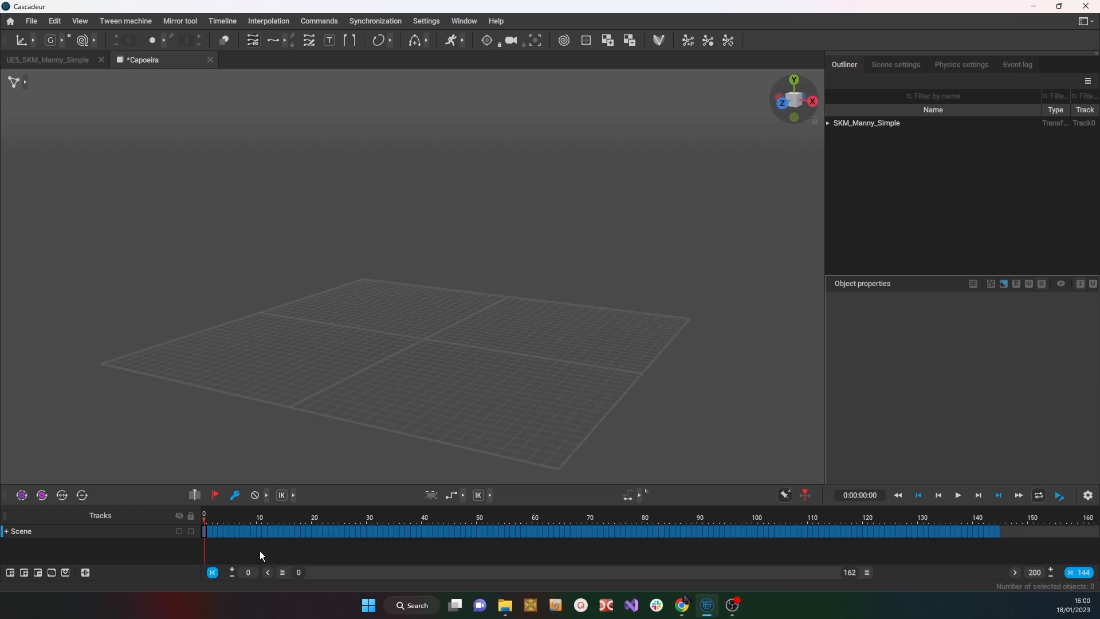
pyautogui.moveTo(253, 175)
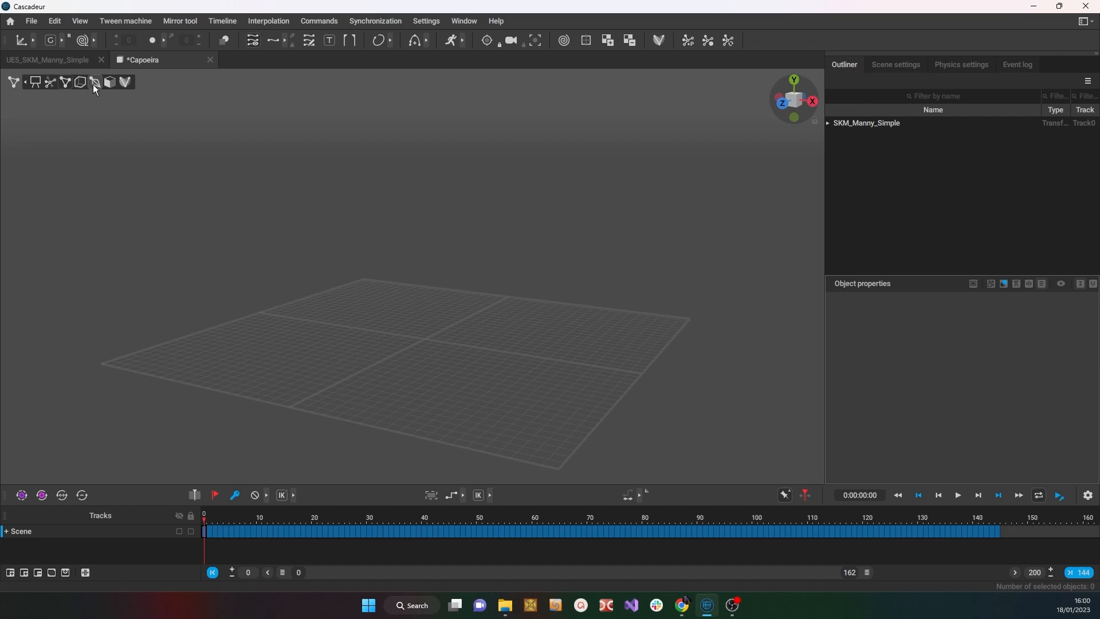
pyautogui.moveTo(93, 83)
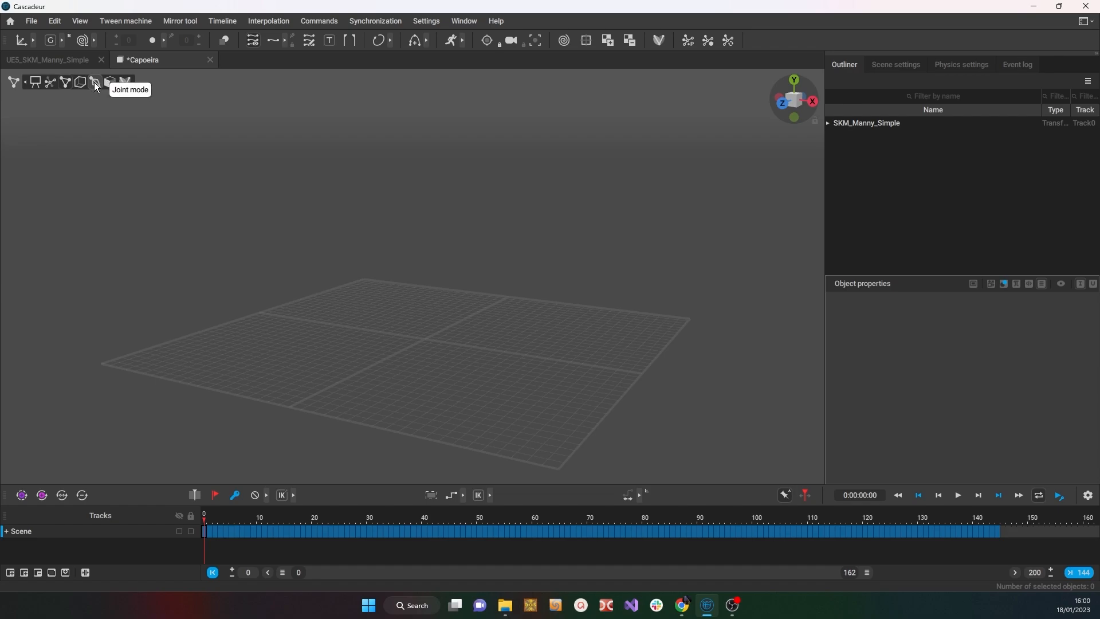
# In Joint mode, select all Capoeira skeleton joints and frames up to 144
pyautogui.click(94, 82)
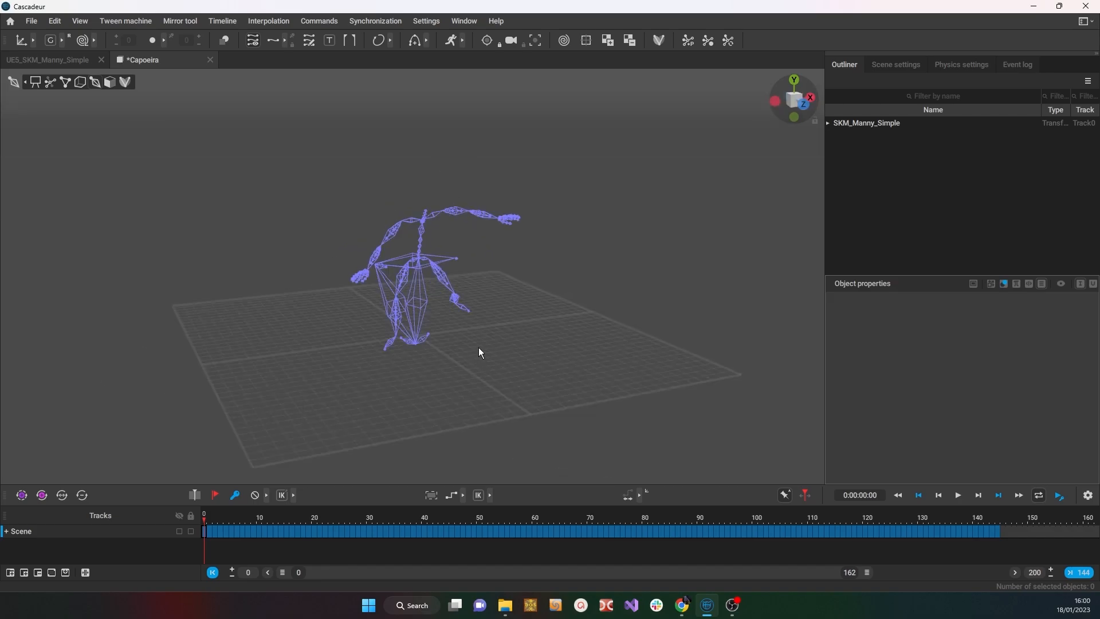
pyautogui.click(436, 530)
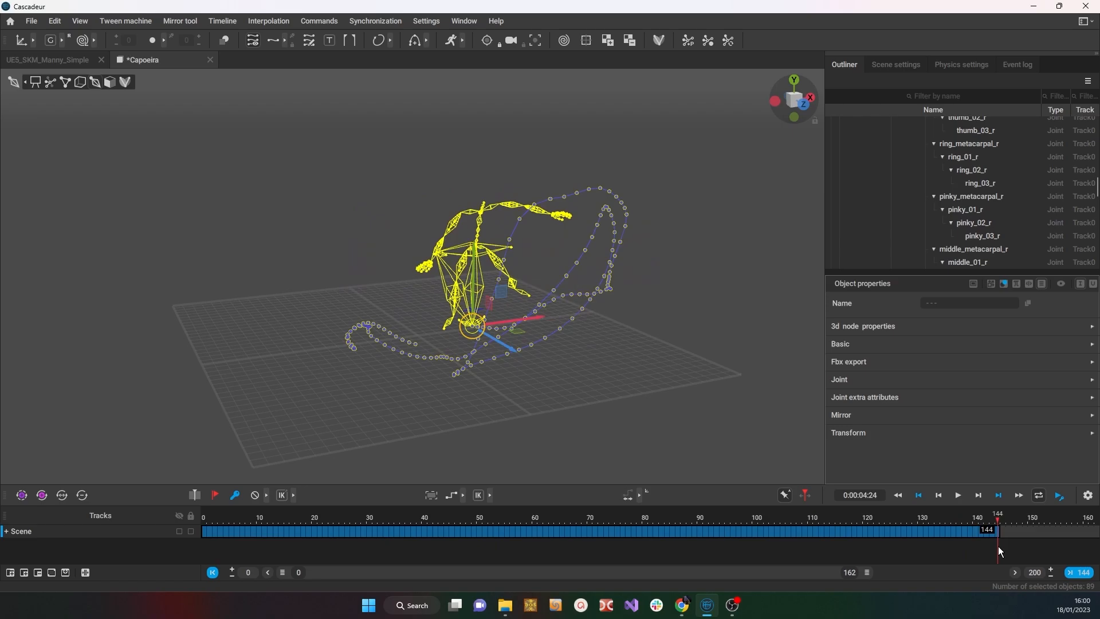
pyautogui.click(994, 529)
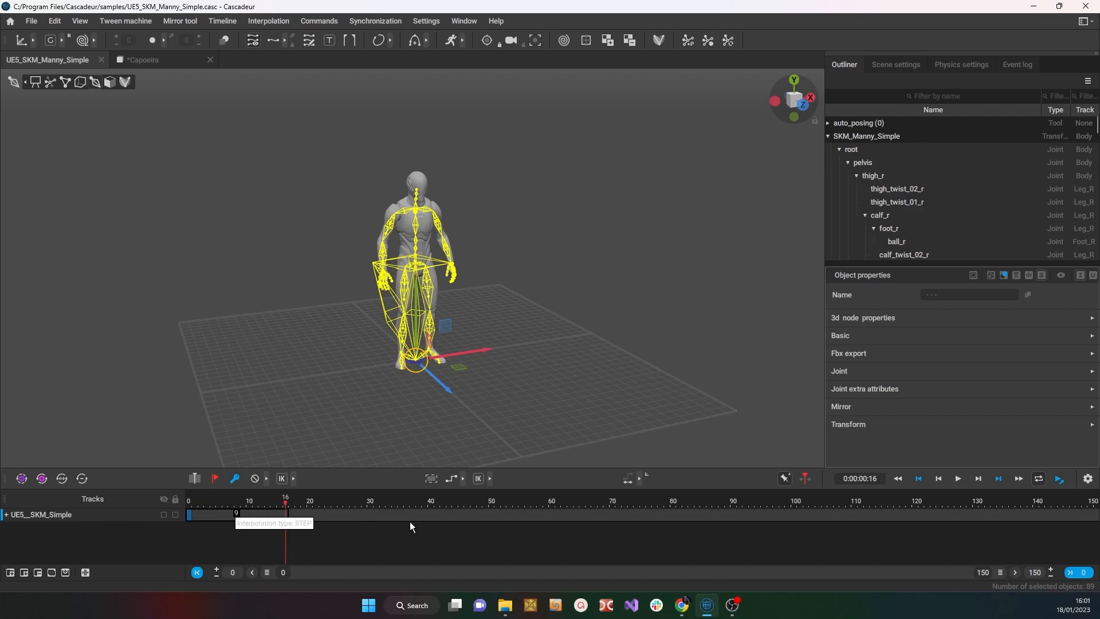
# Select frames 0-150 on the Manny timeline and paste the copied Capoeira motion via Edit
pyautogui.moveTo(285, 504); pyautogui.dragTo(1071, 505)
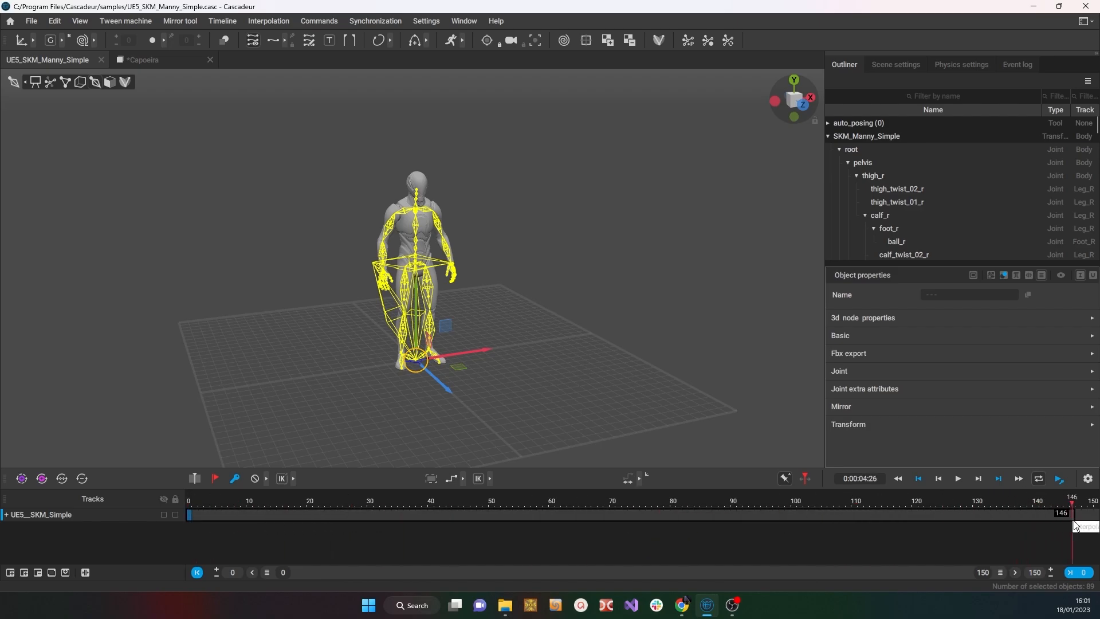
pyautogui.moveTo(1072, 514); pyautogui.dragTo(1089, 514)
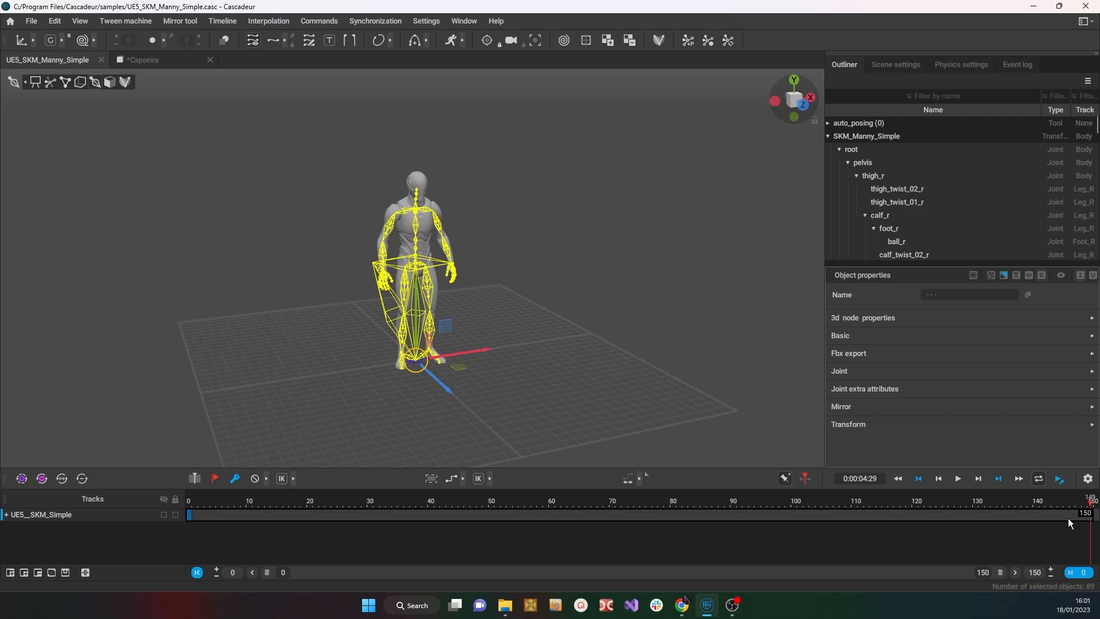
pyautogui.moveTo(1057, 519)
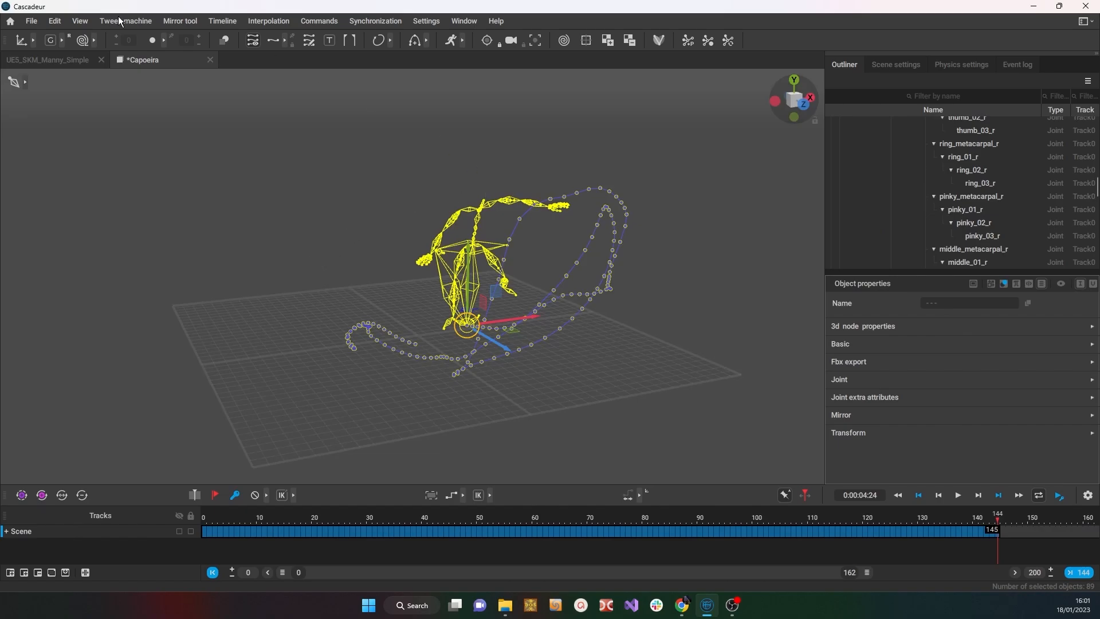
pyautogui.click(54, 20)
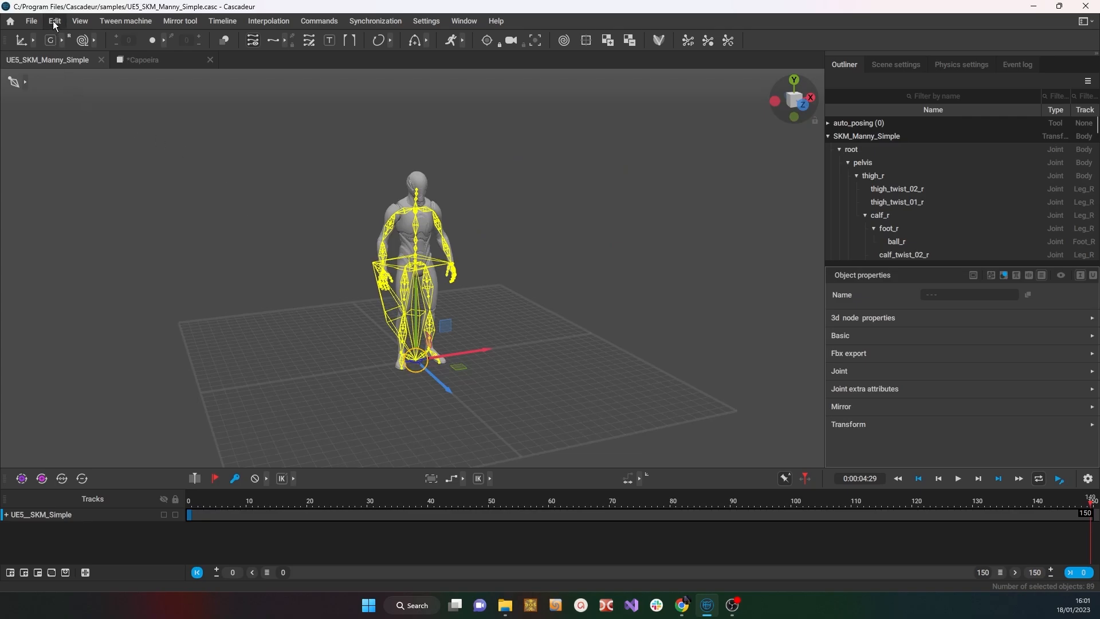
pyautogui.click(54, 21)
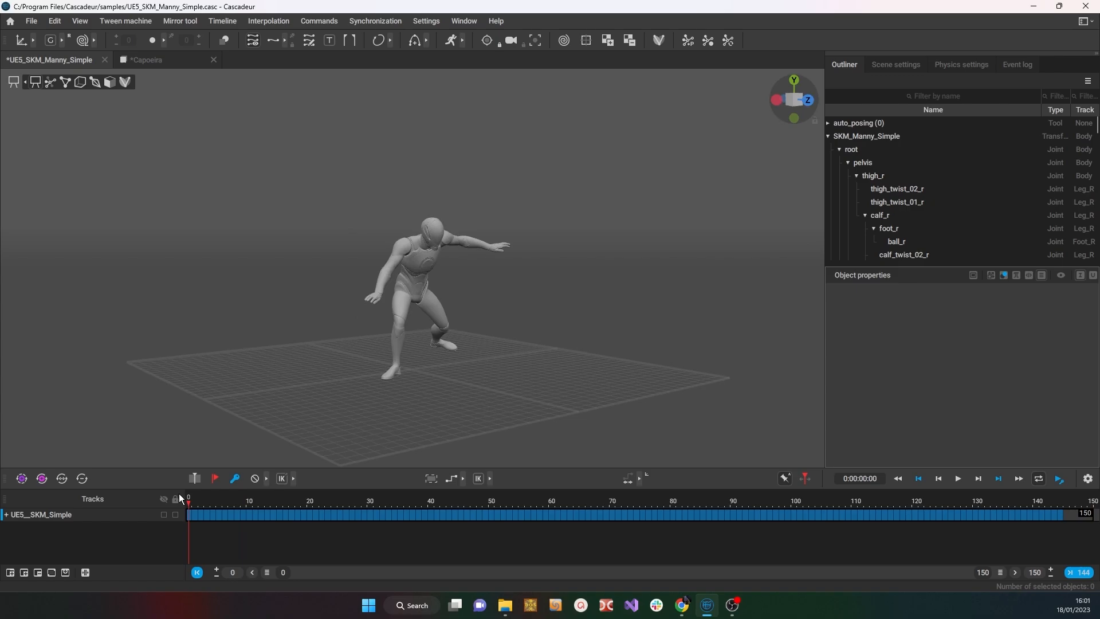
pyautogui.click(957, 479)
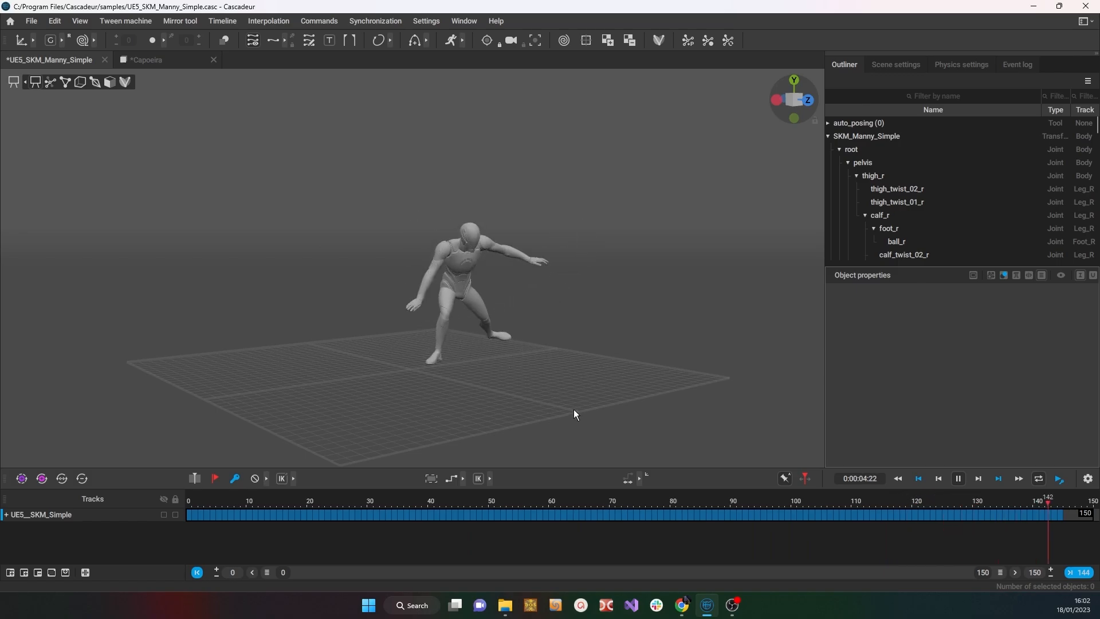
pyautogui.click(473, 515)
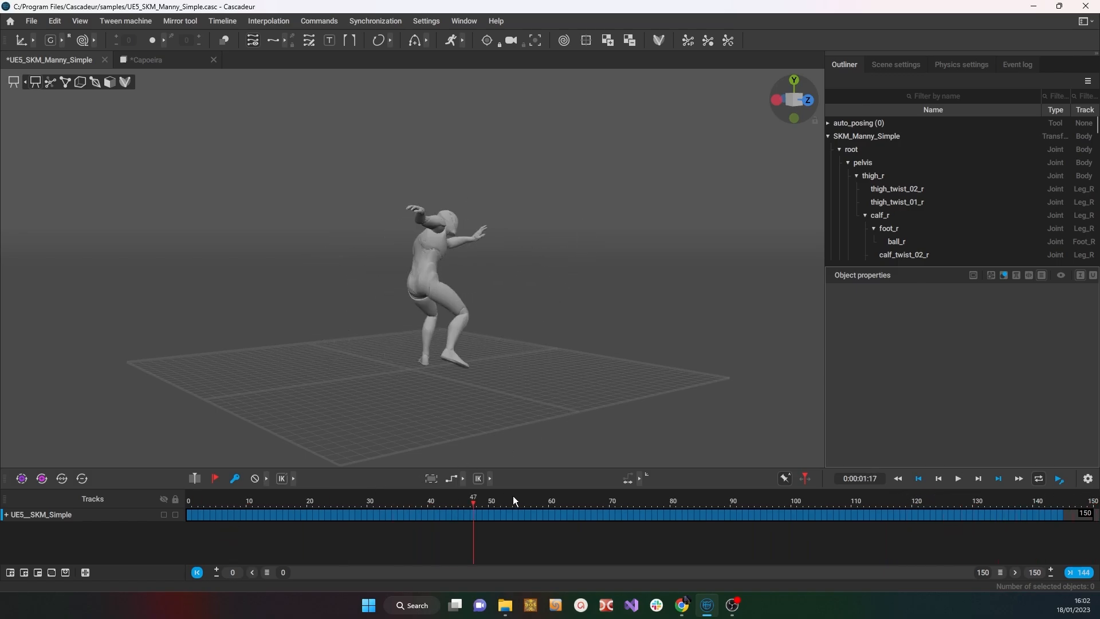
pyautogui.click(982, 514)
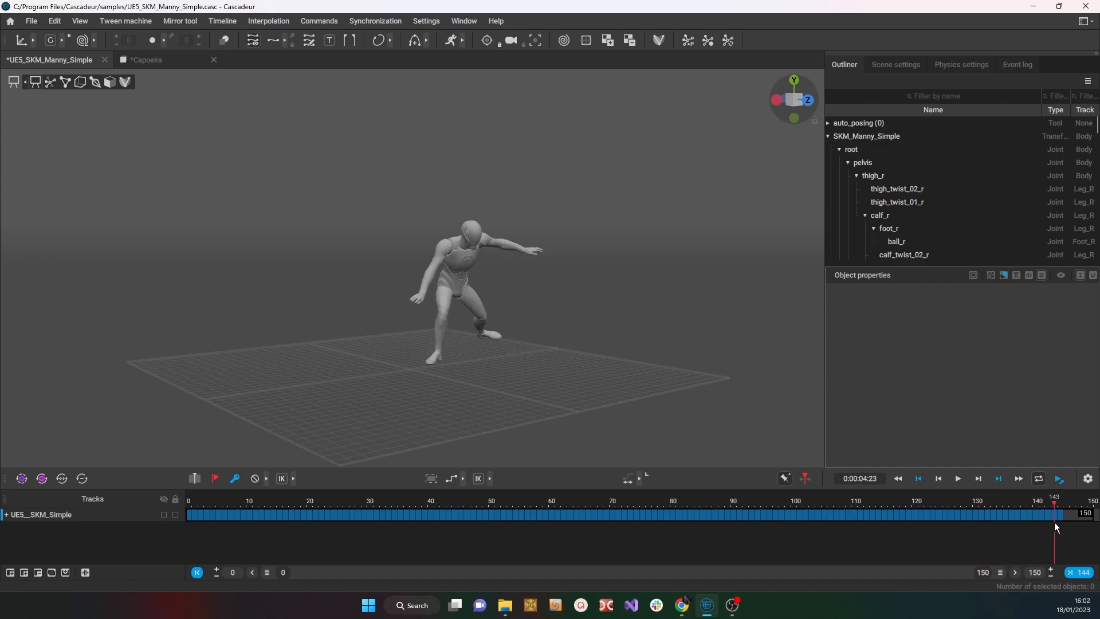
pyautogui.click(383, 515)
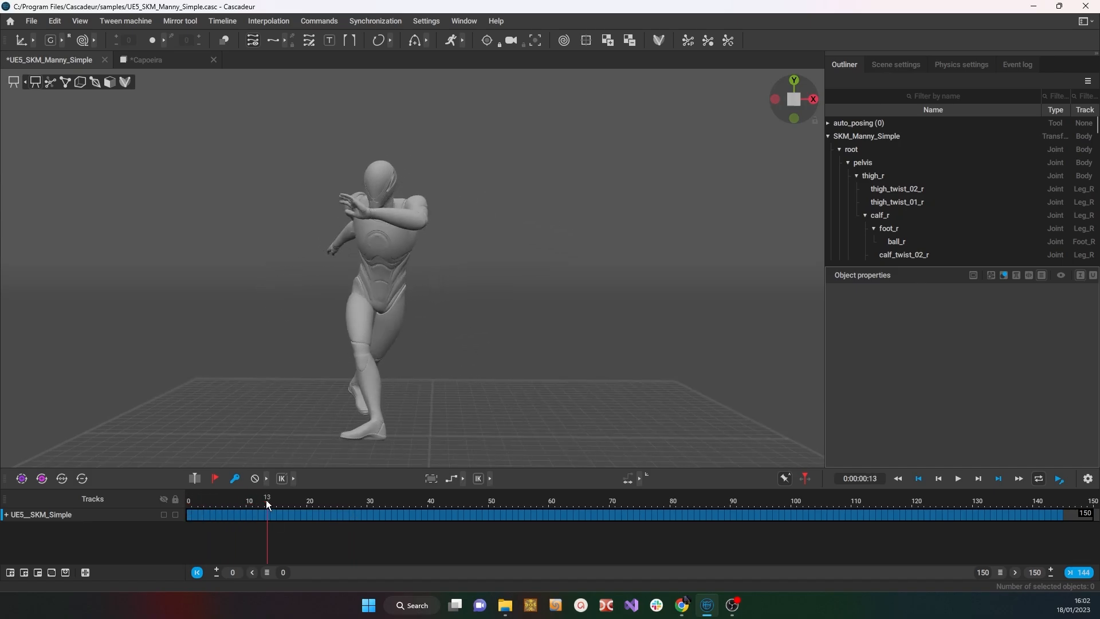
pyautogui.moveTo(267, 515); pyautogui.dragTo(200, 514)
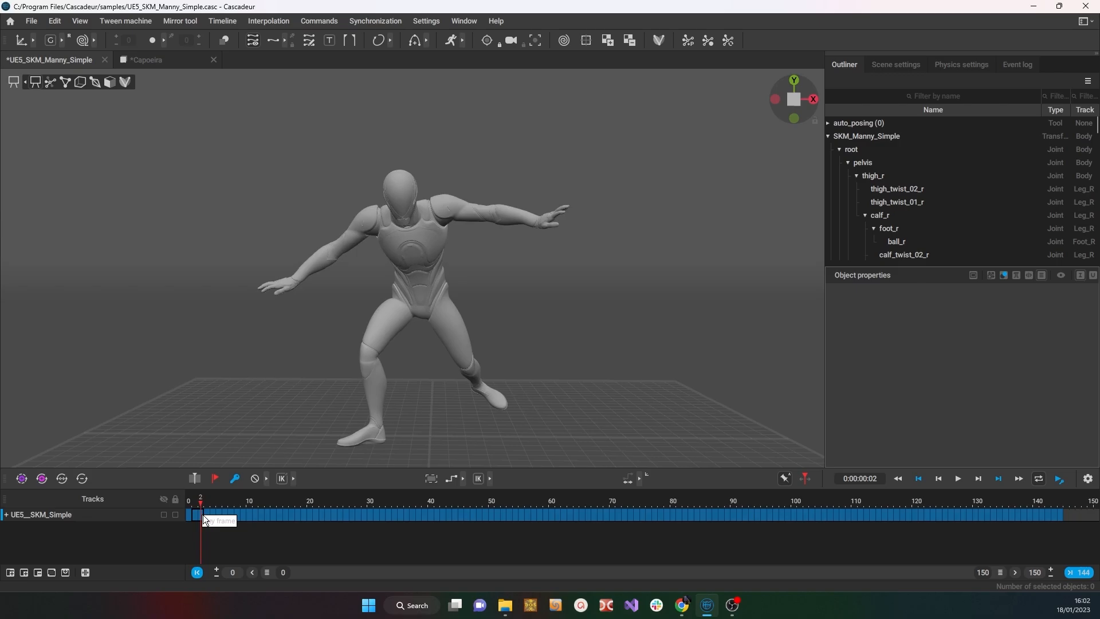
pyautogui.moveTo(199, 509); pyautogui.dragTo(212, 508)
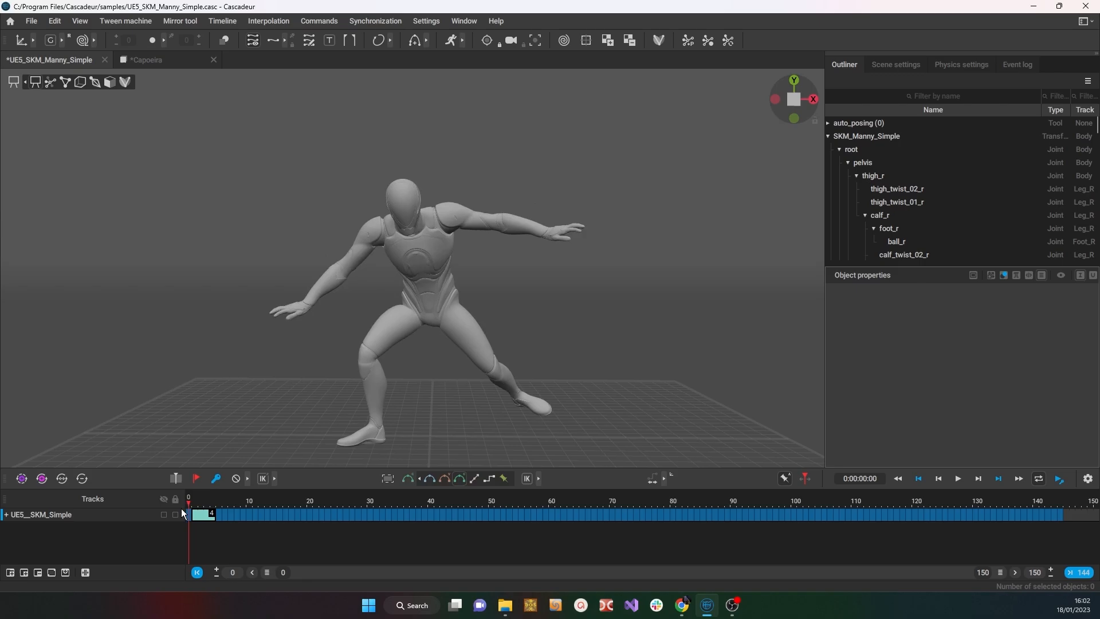
pyautogui.moveTo(188, 512); pyautogui.dragTo(230, 512)
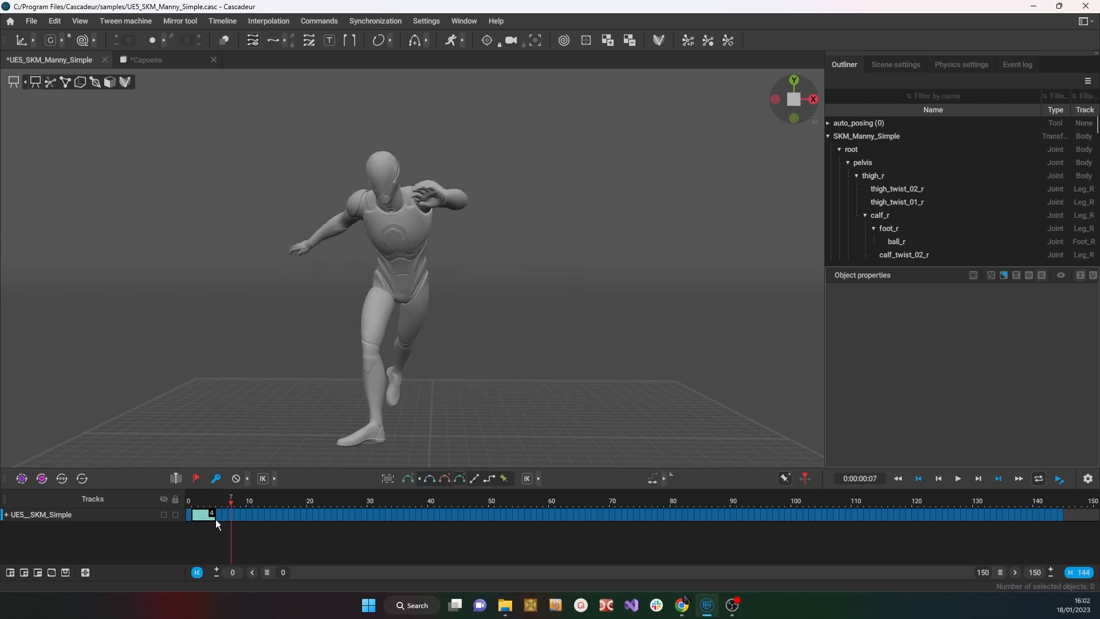
pyautogui.moveTo(230, 513); pyautogui.dragTo(254, 513)
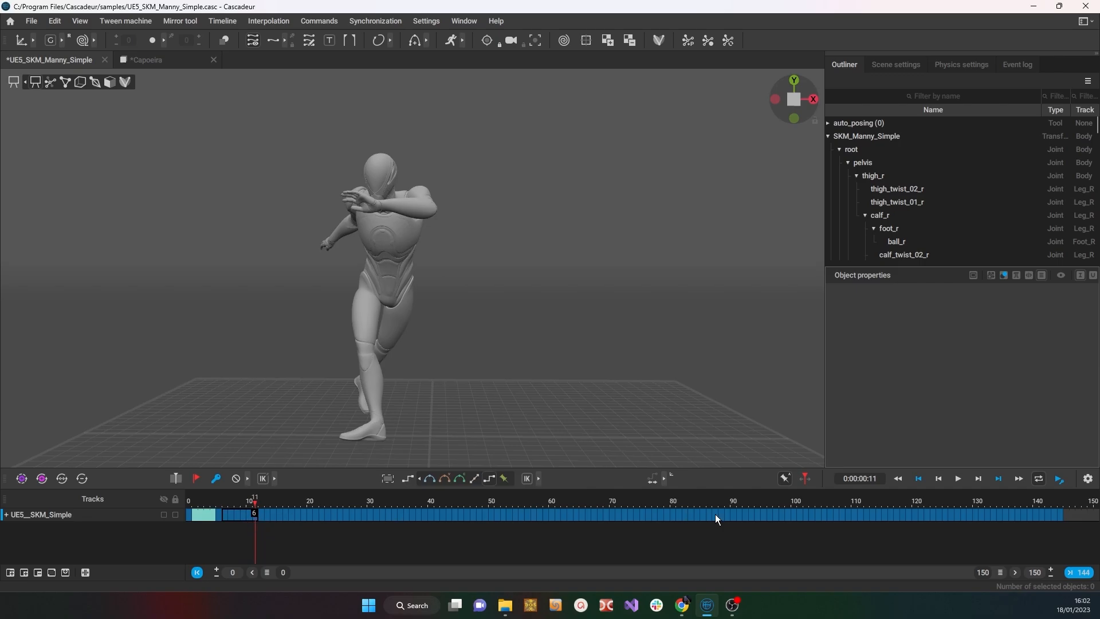
pyautogui.moveTo(320, 488)
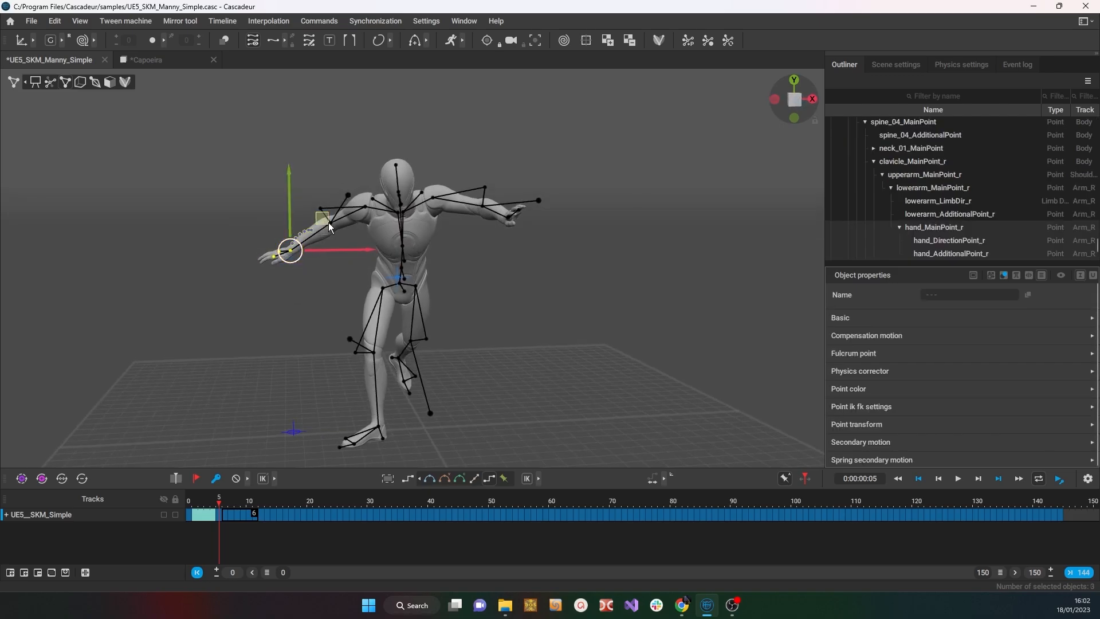
# Show Manny's skeleton by picking the right hand rig point, then reveal interval edit mode options
pyautogui.click(195, 501)
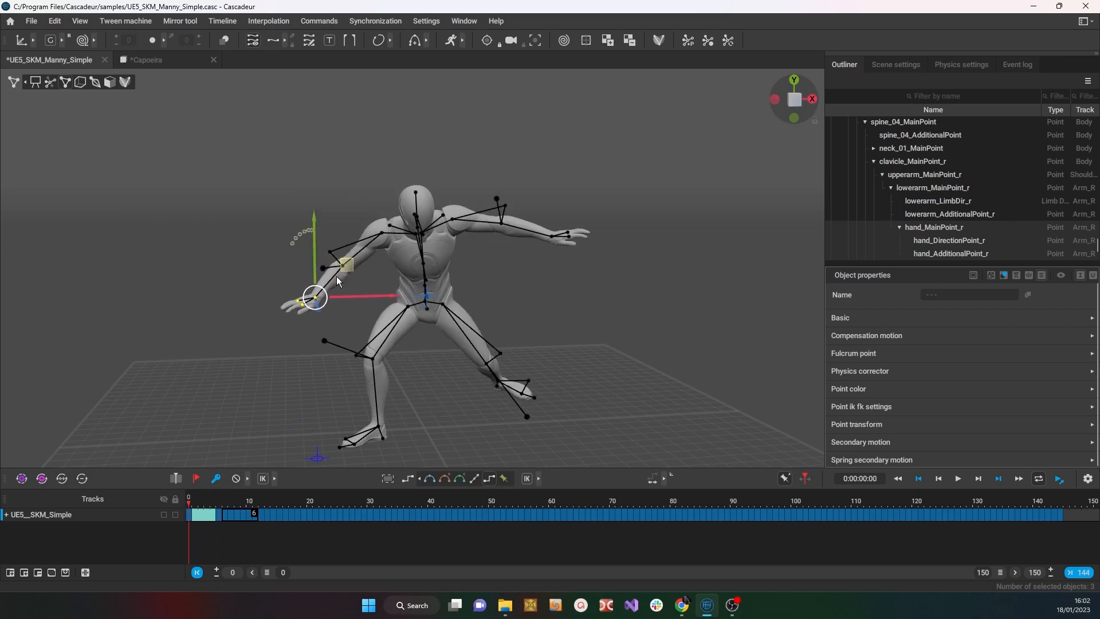
pyautogui.click(207, 499)
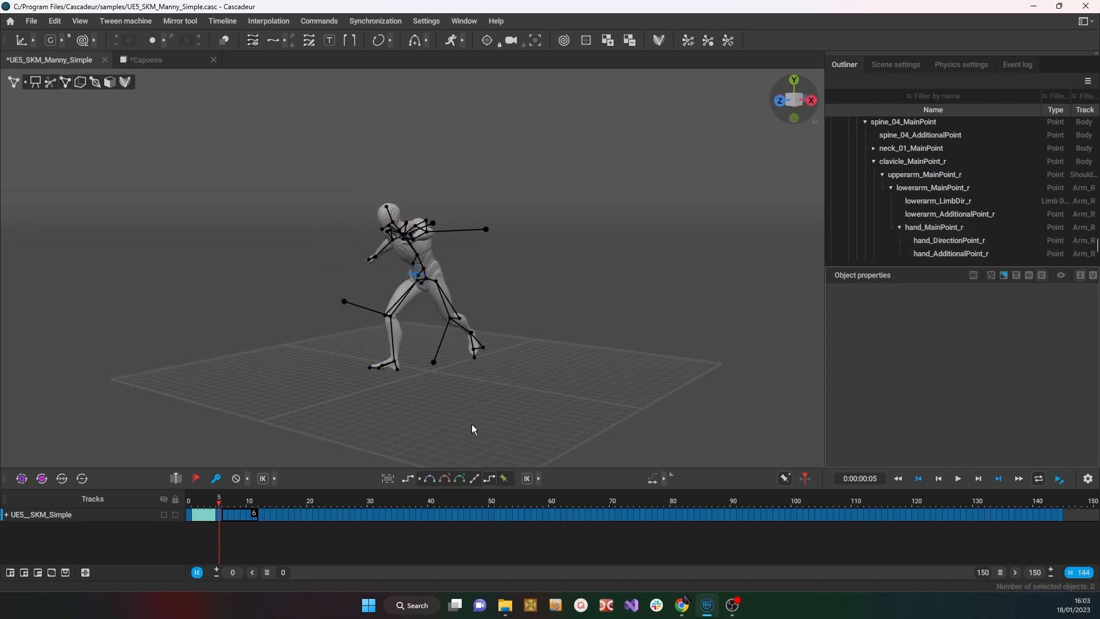
pyautogui.moveTo(519, 255)
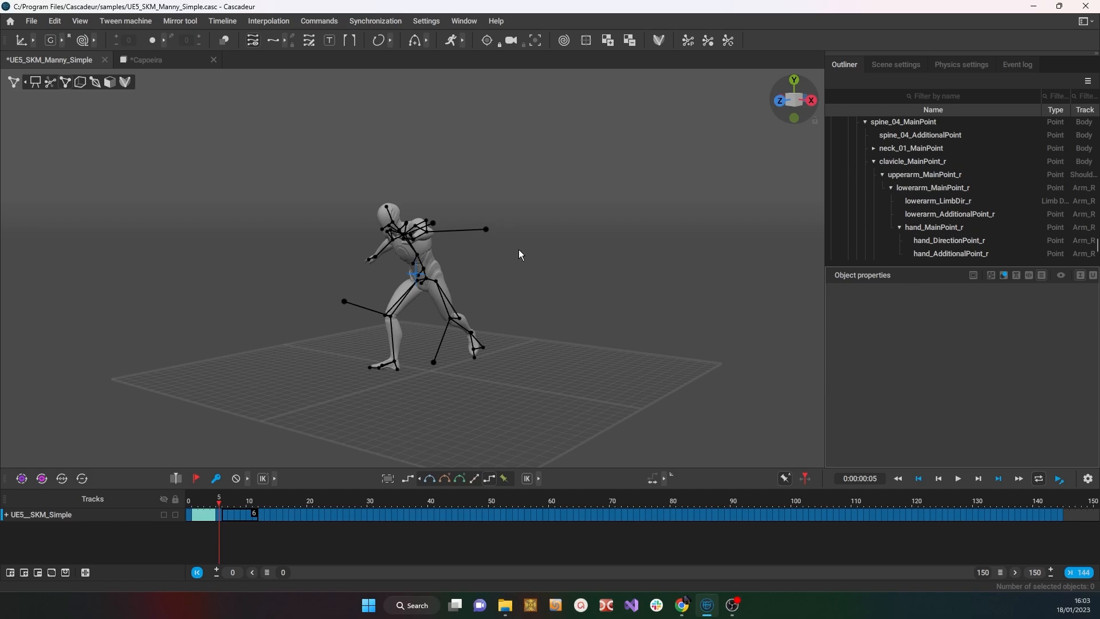
pyautogui.click(894, 64)
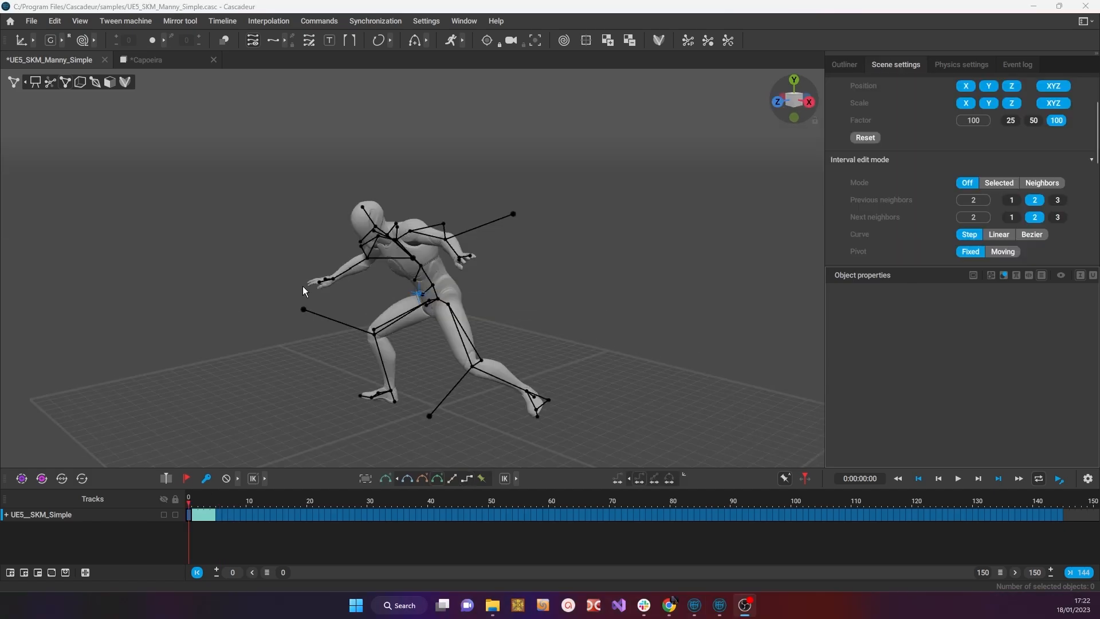
pyautogui.moveTo(168, 177)
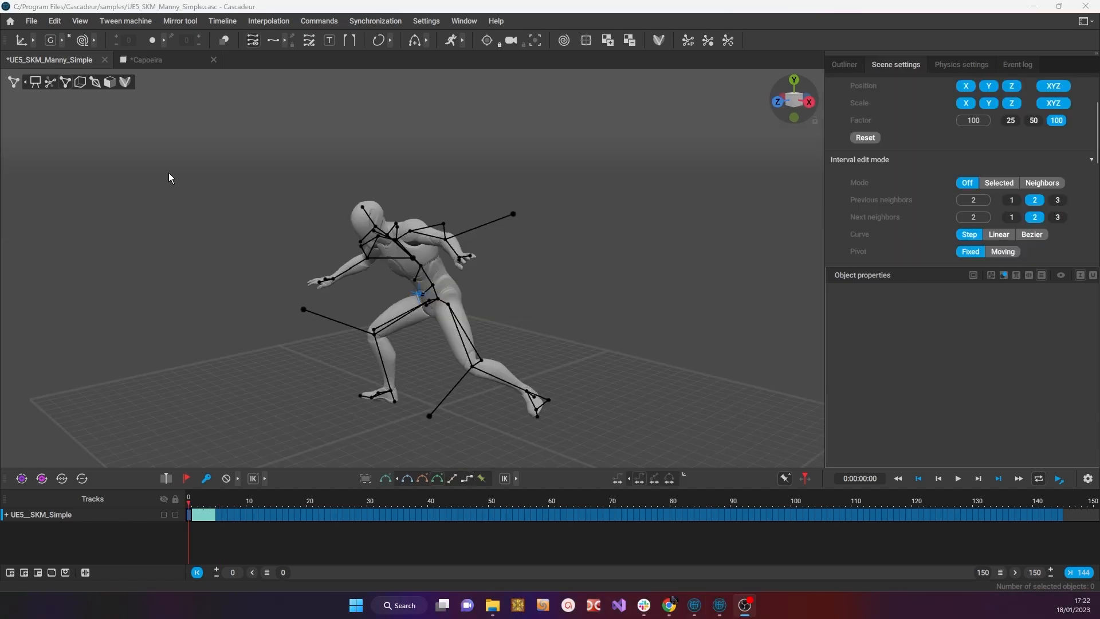
pyautogui.moveTo(50, 82)
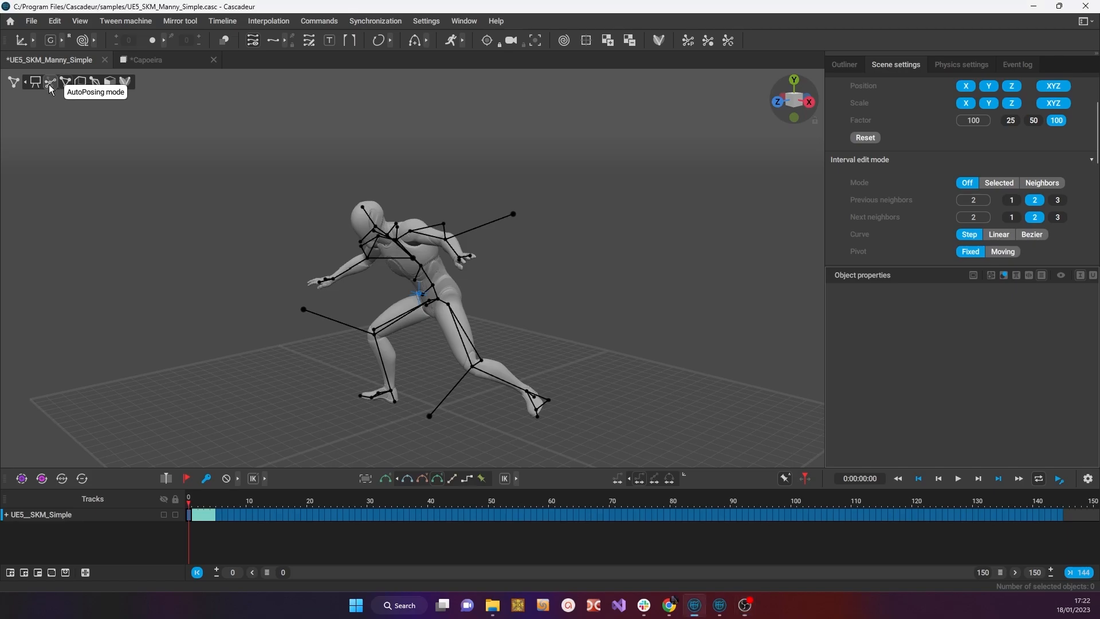
# Switch on AutoPosing mode and select Manny's pelvis controller point
pyautogui.click(49, 83)
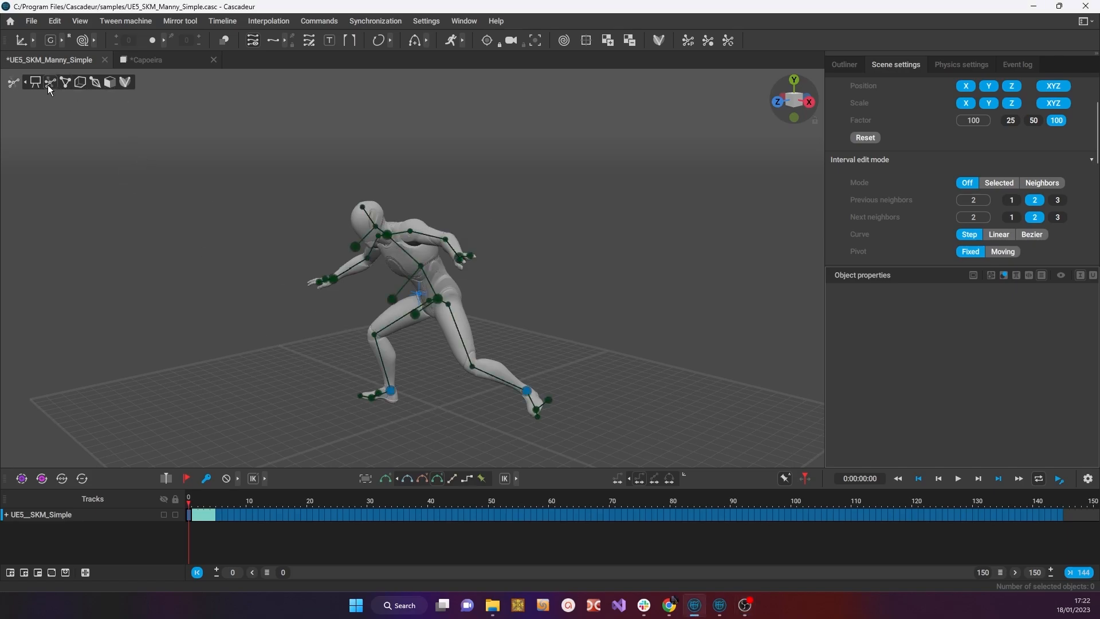
pyautogui.moveTo(49, 83)
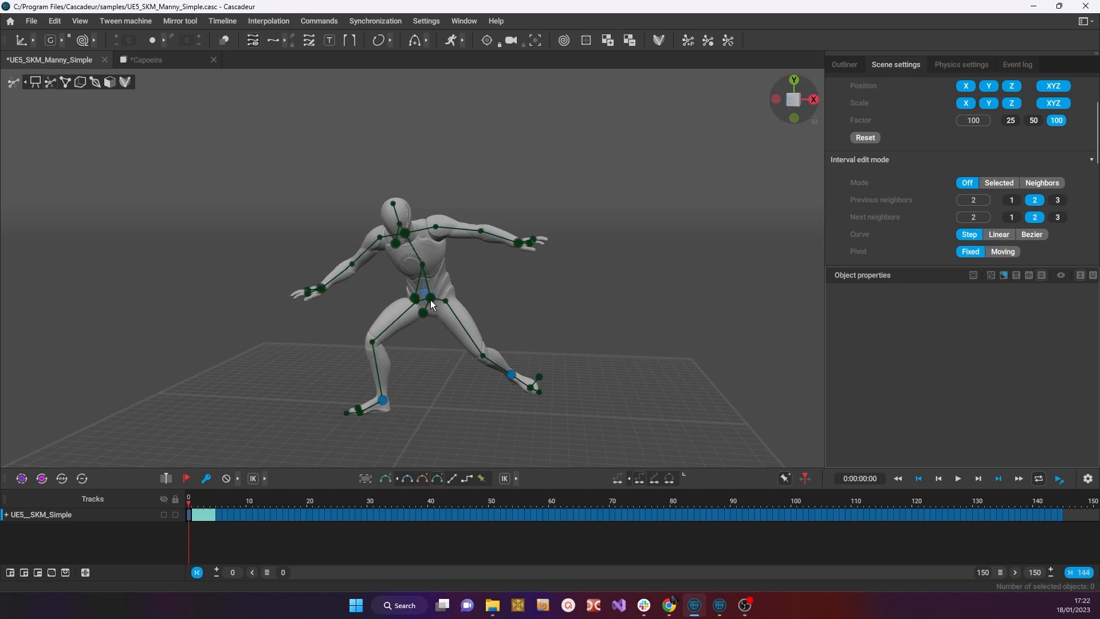
pyautogui.click(426, 297)
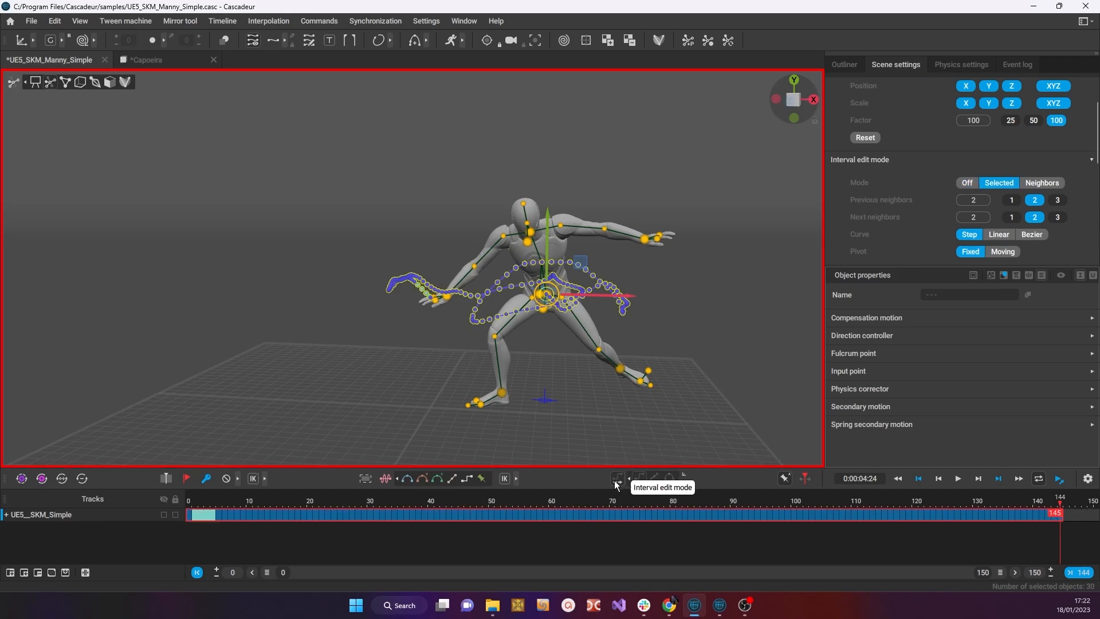
pyautogui.moveTo(707, 40)
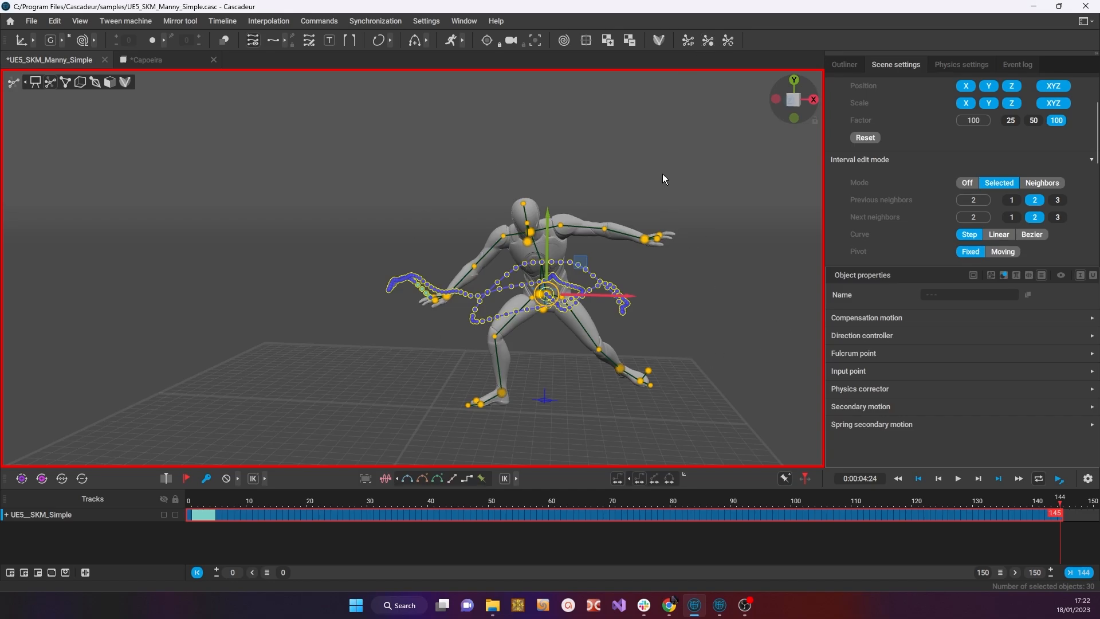
pyautogui.moveTo(707, 40)
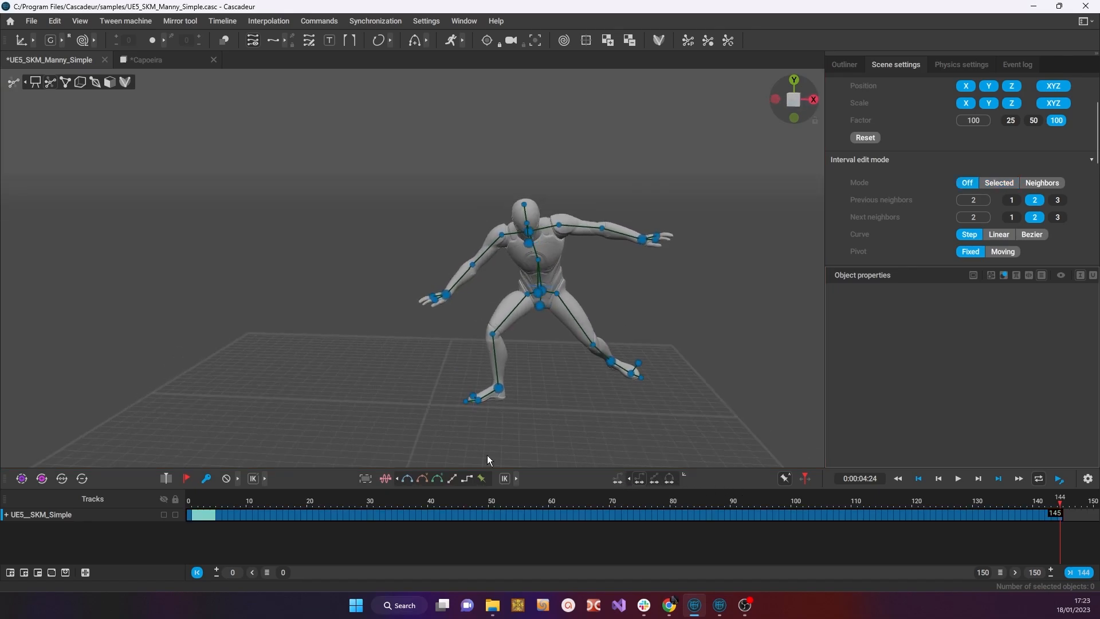
# Move along the timeline, box-select the left knee points, then pick the chest and left hand points
pyautogui.click(491, 513)
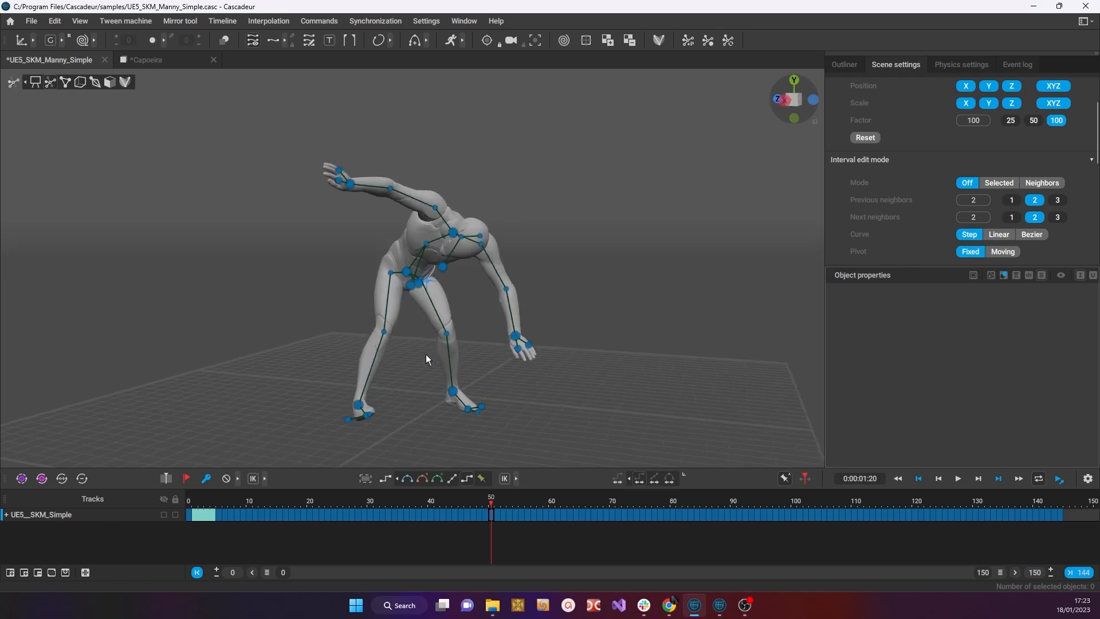
pyautogui.moveTo(491, 514); pyautogui.dragTo(424, 513)
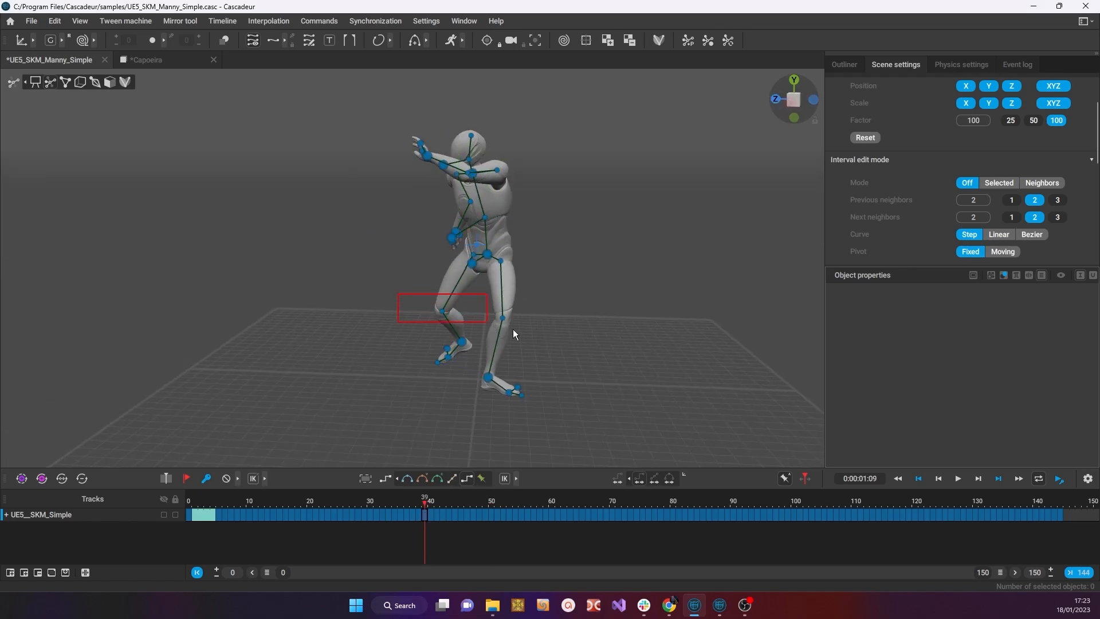
pyautogui.click(468, 314)
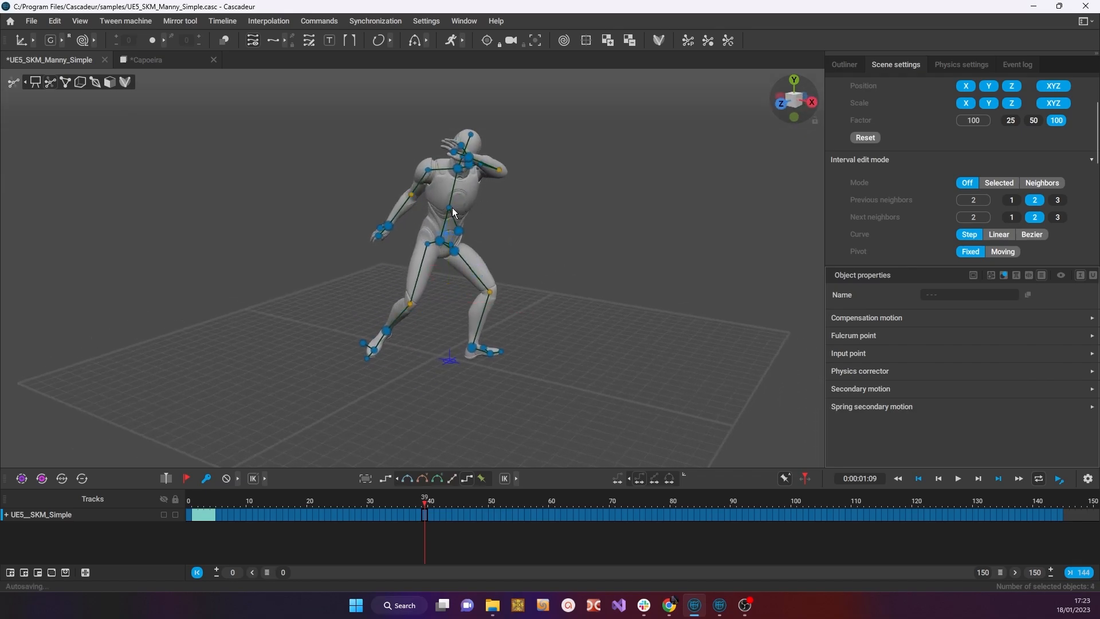
pyautogui.click(449, 212)
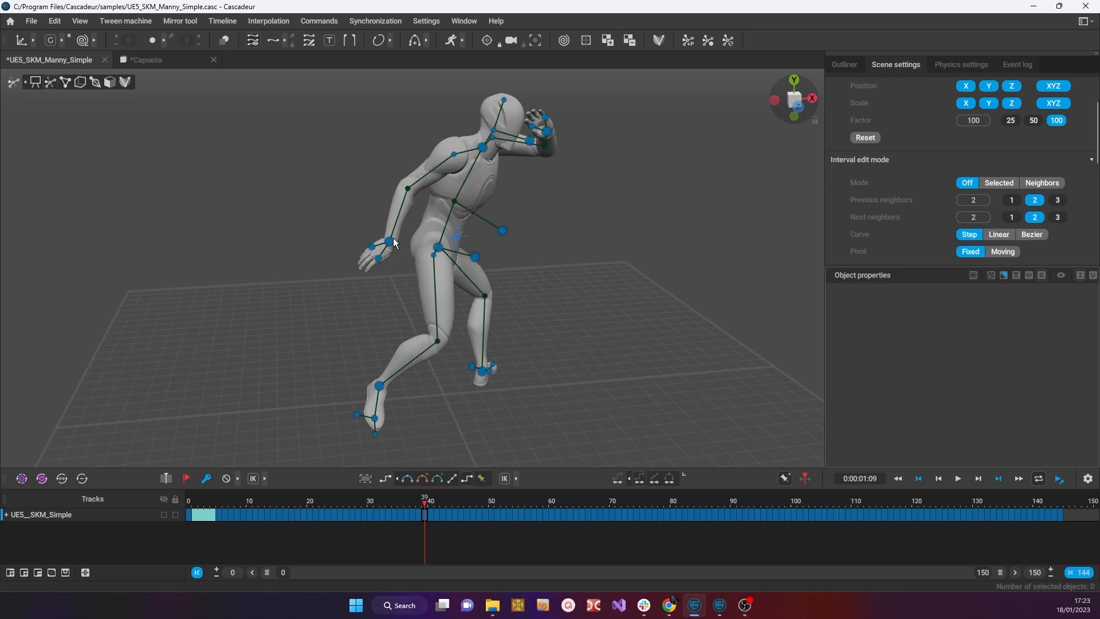
pyautogui.click(383, 225)
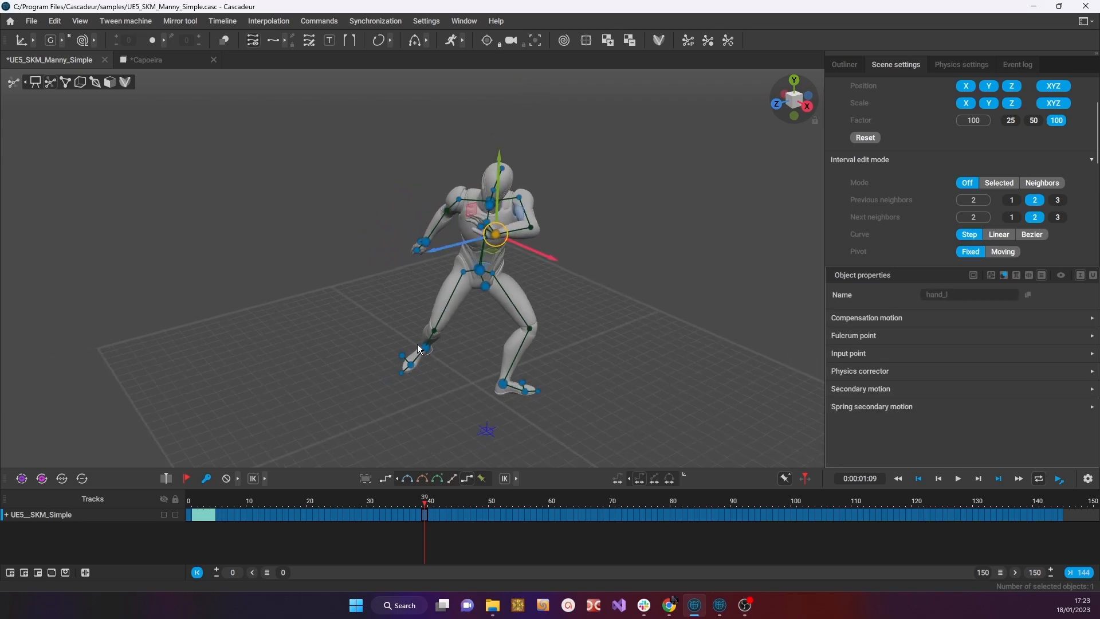
# Raise the foot_r point upward to lift Manny's right foot, then deselect it
pyautogui.click(420, 344)
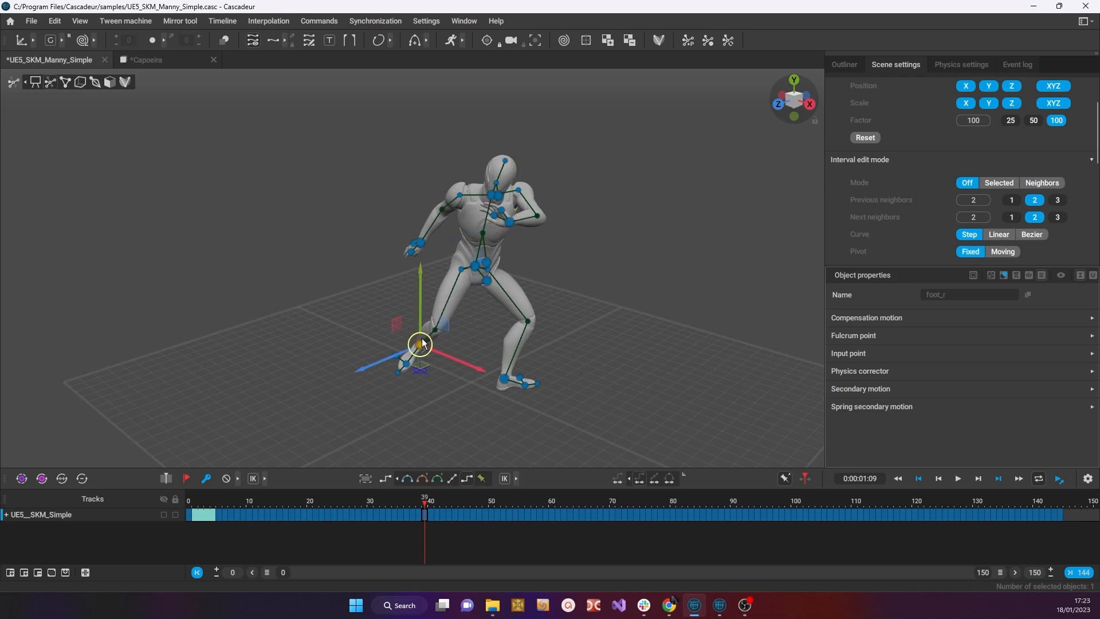
pyautogui.moveTo(420, 344); pyautogui.dragTo(416, 318)
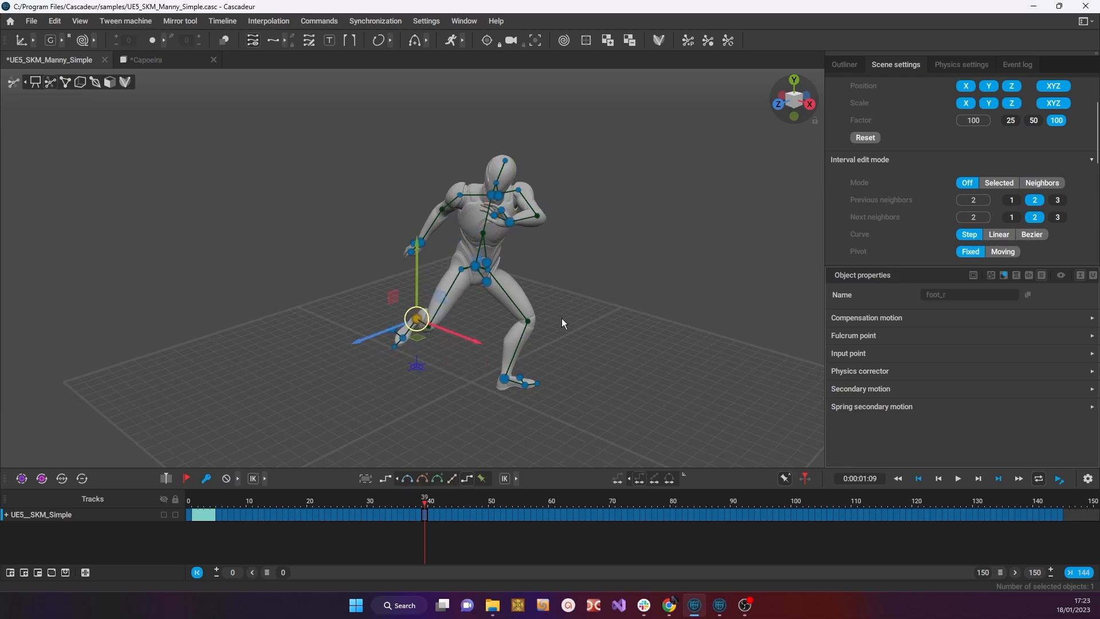
pyautogui.click(370, 257)
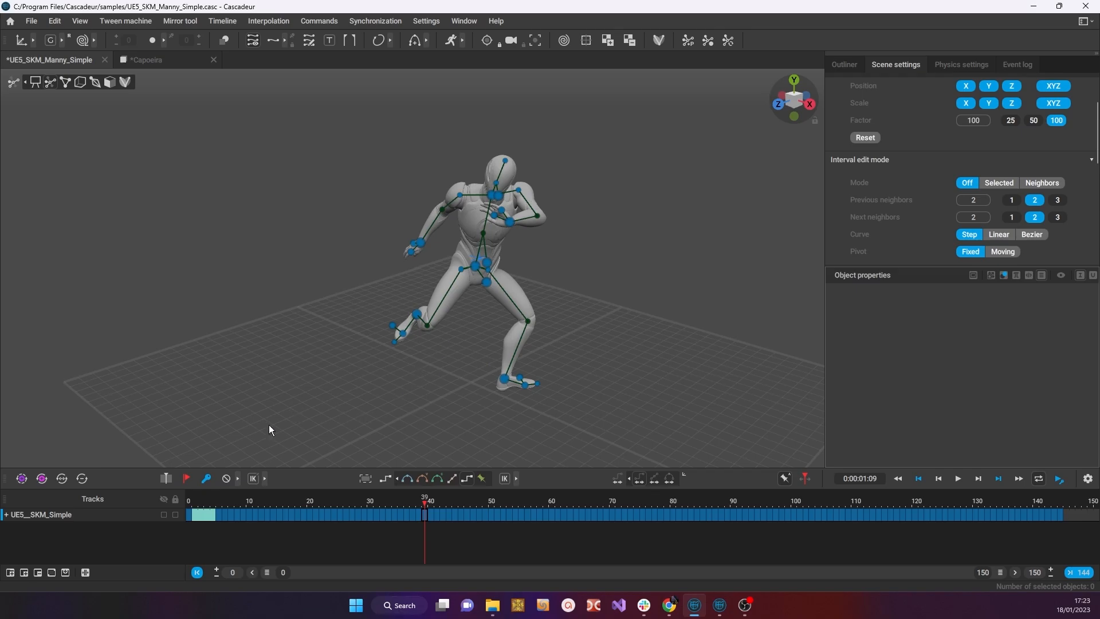
pyautogui.moveTo(461, 283)
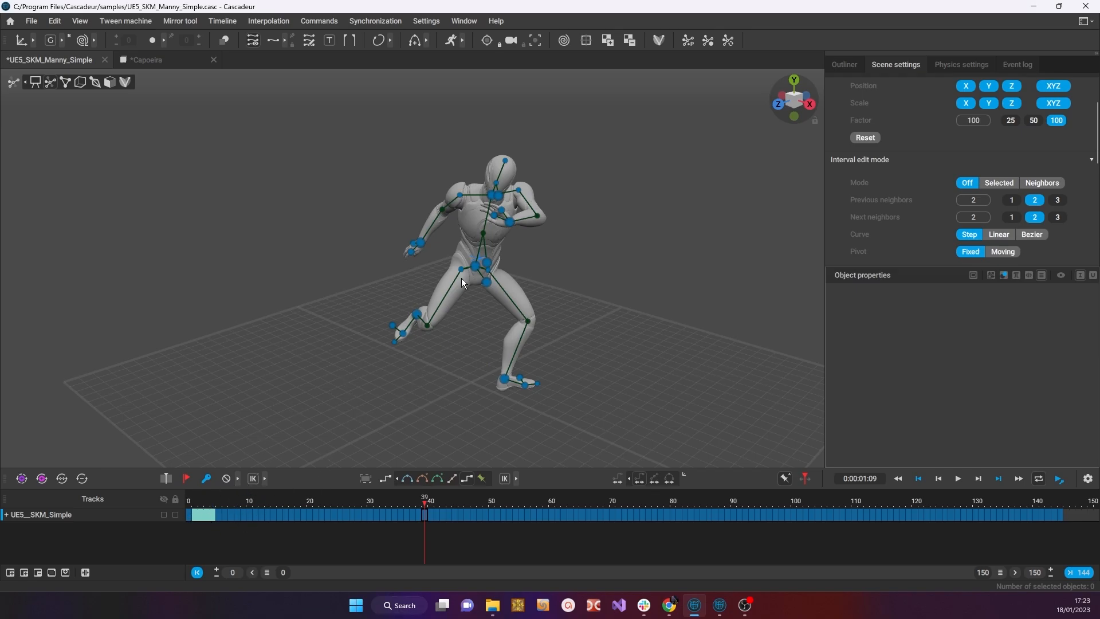
pyautogui.moveTo(332, 324)
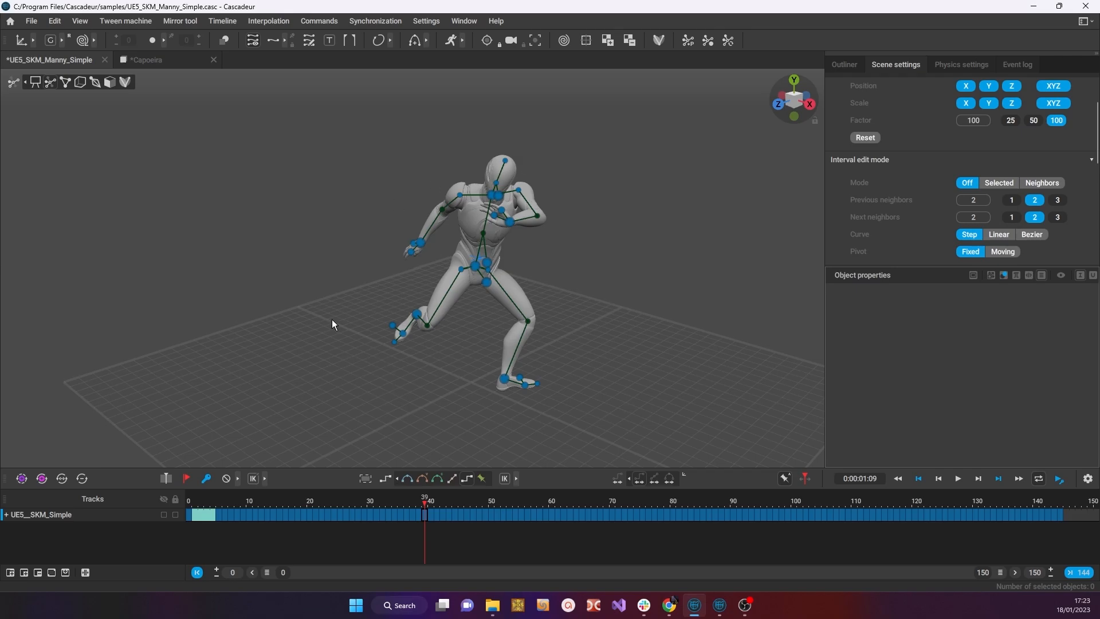
pyautogui.moveTo(361, 226)
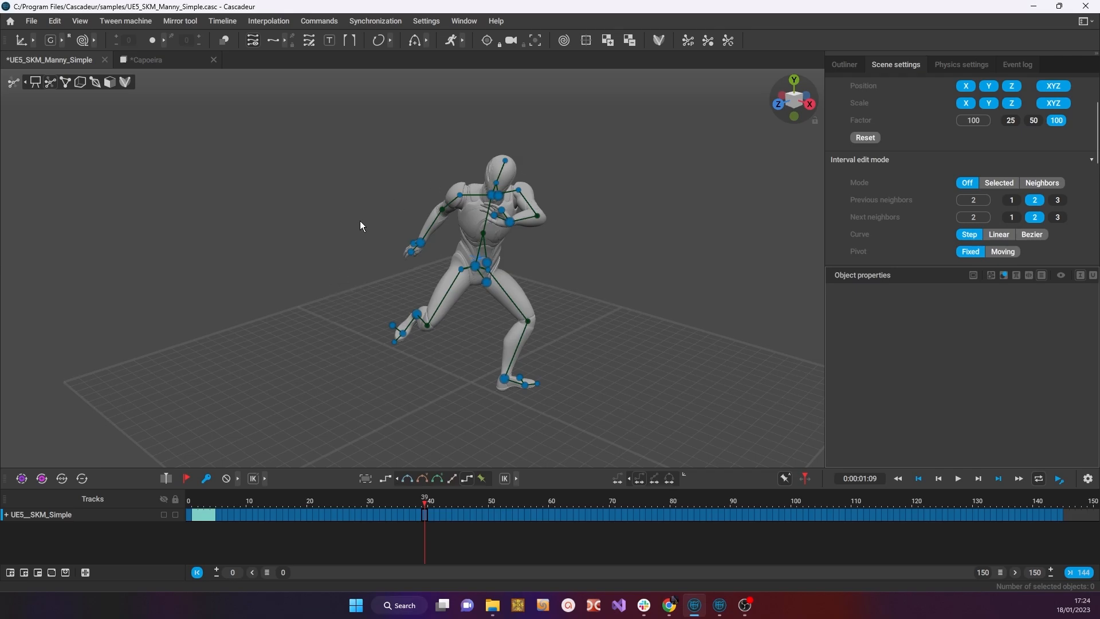